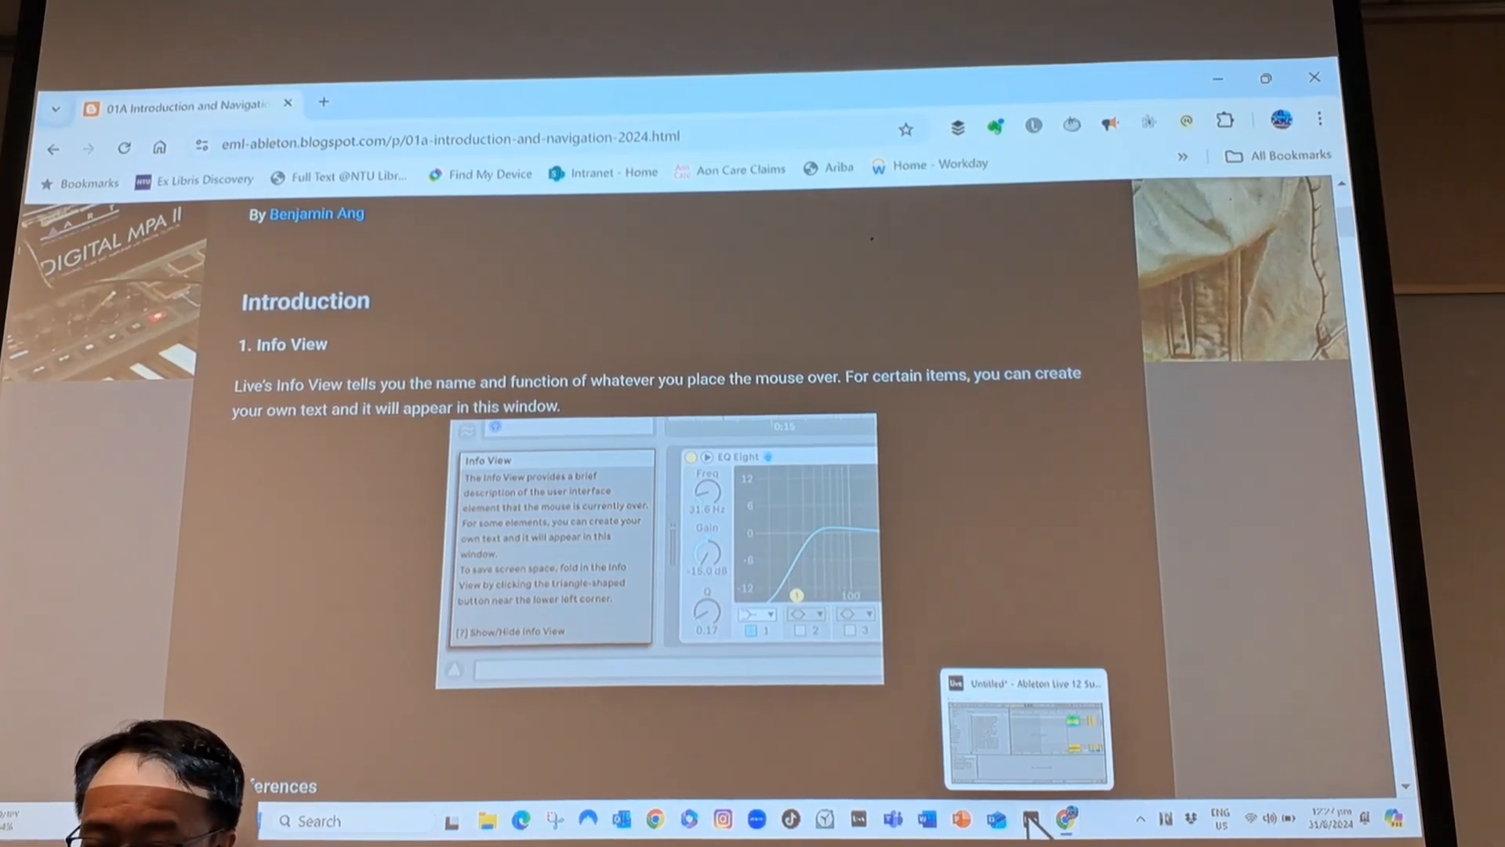
# Look over Live's Info View, then scroll the course notes to section 2, Preferences.
pyautogui.scroll(-3)
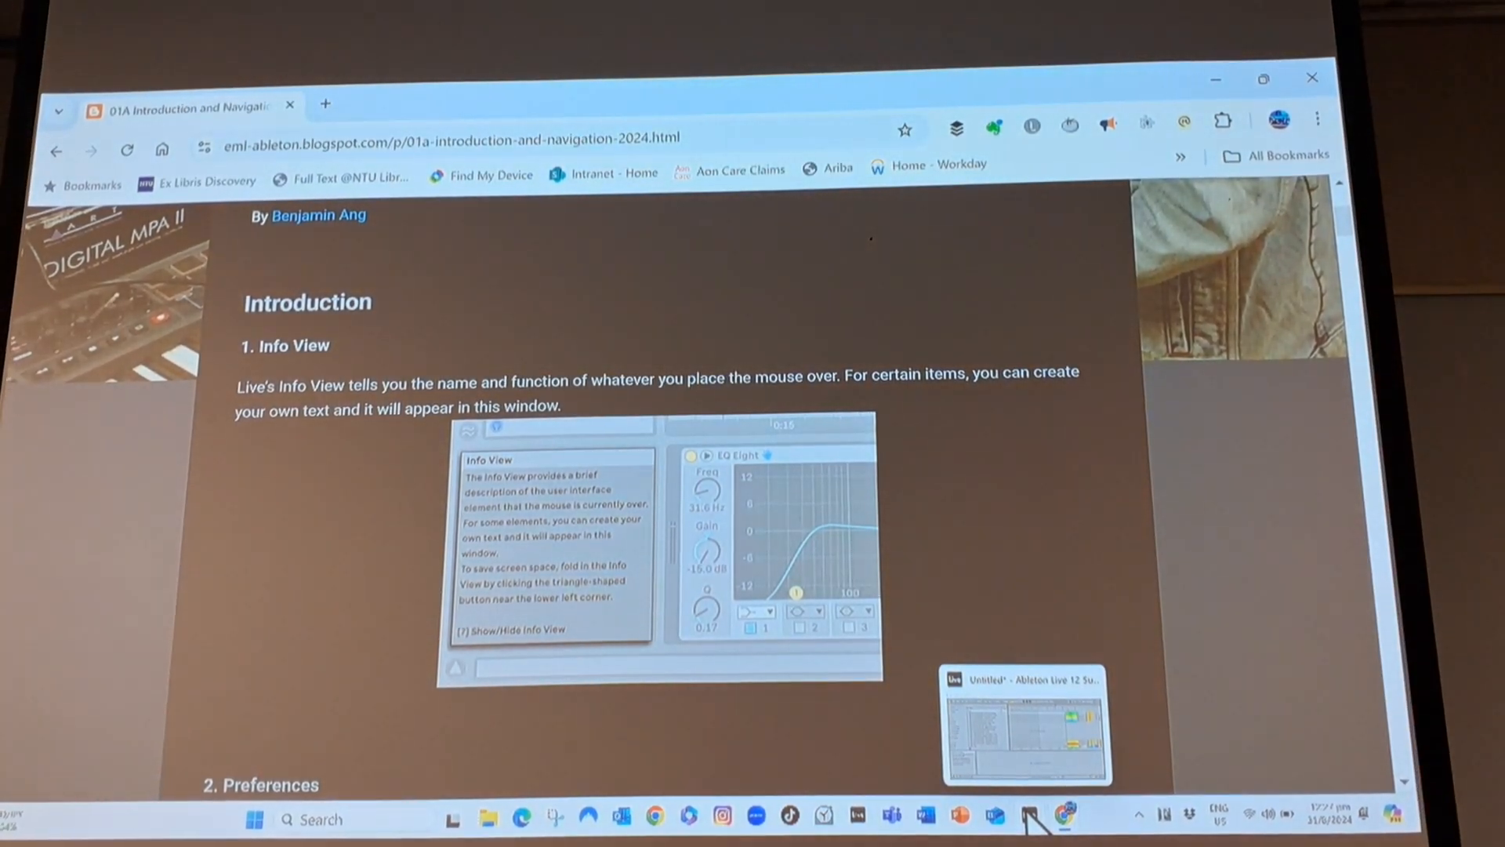
pyautogui.click(1026, 725)
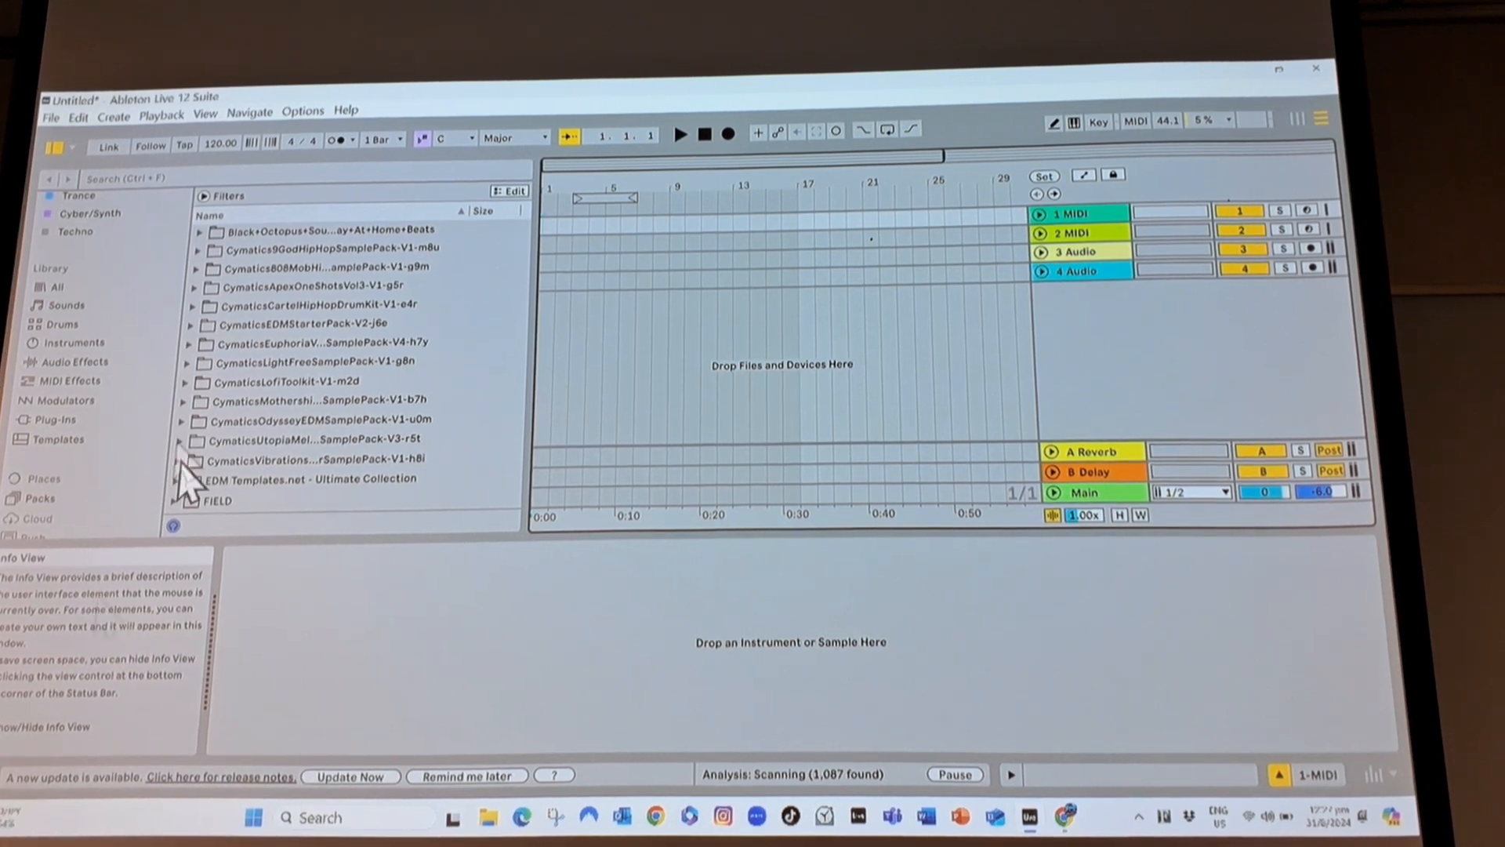
pyautogui.moveTo(63, 345)
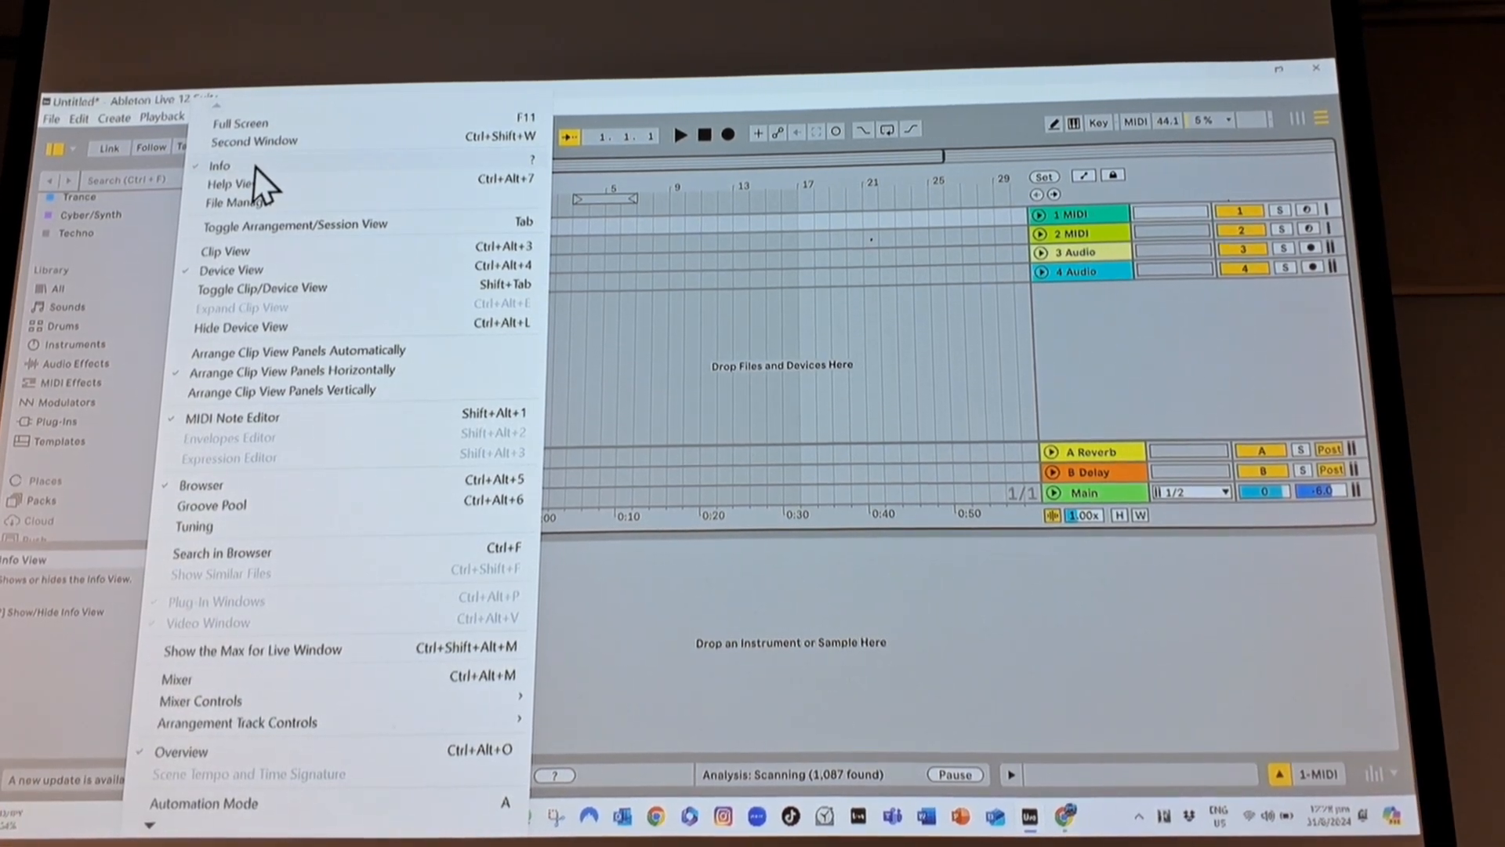
pyautogui.click(1065, 817)
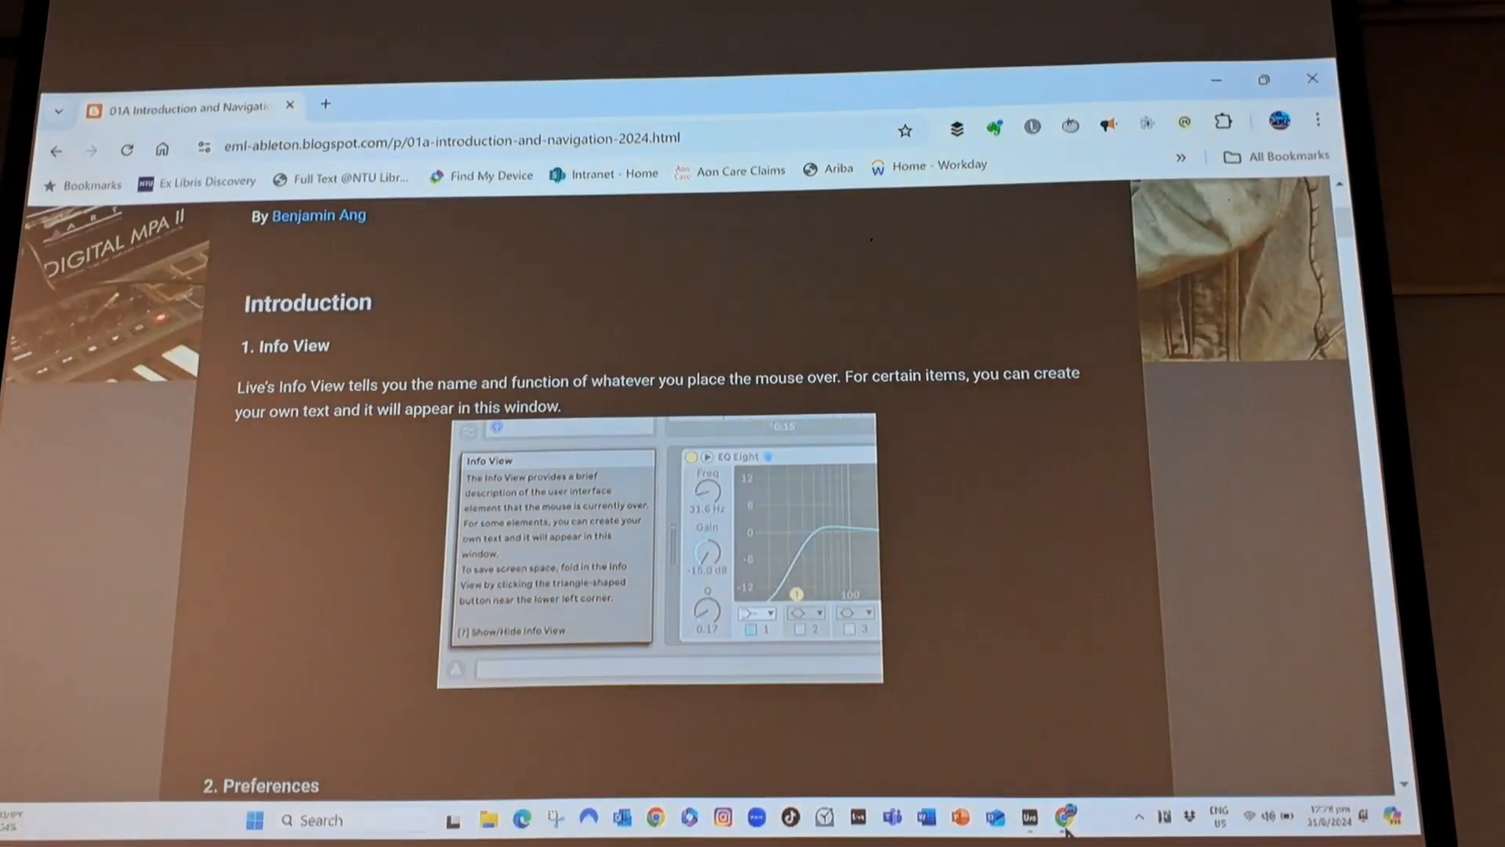
pyautogui.scroll(-3)
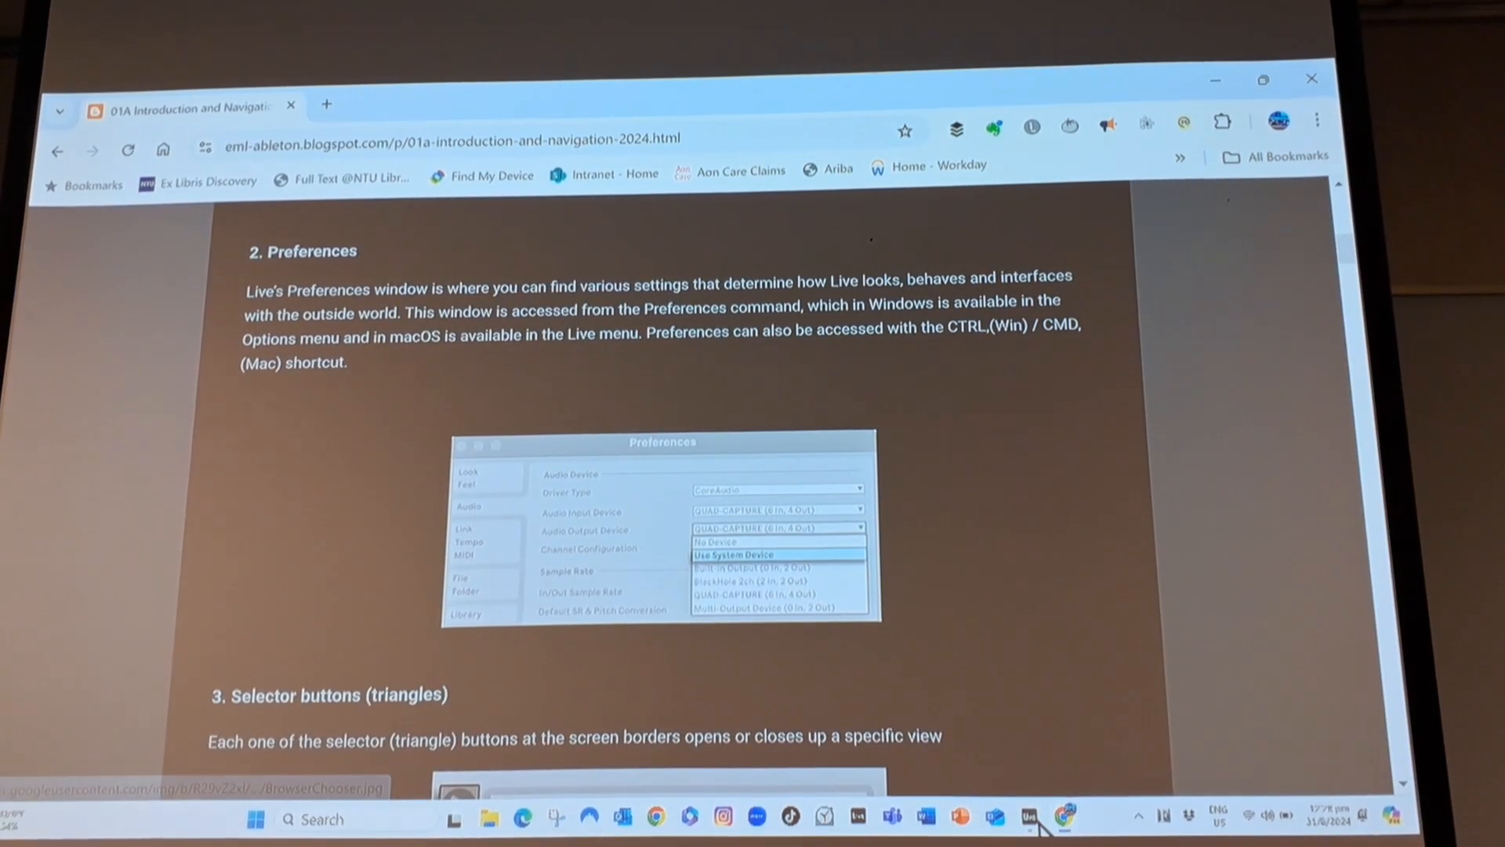
# Open Live's Display & Input settings, try 100% zoom, then restore 150%.
pyautogui.click(1030, 818)
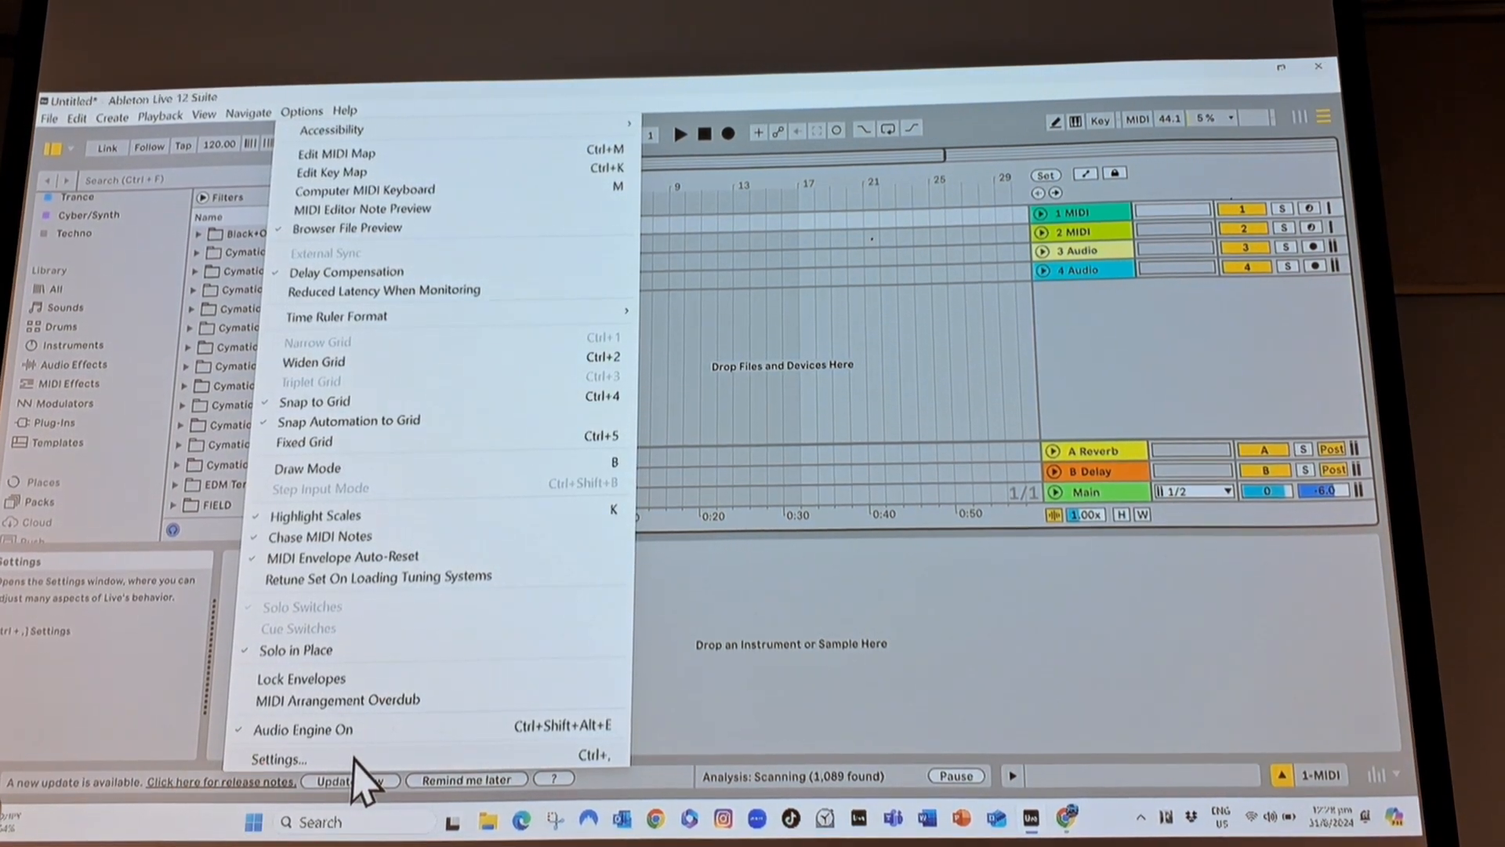
pyautogui.click(278, 758)
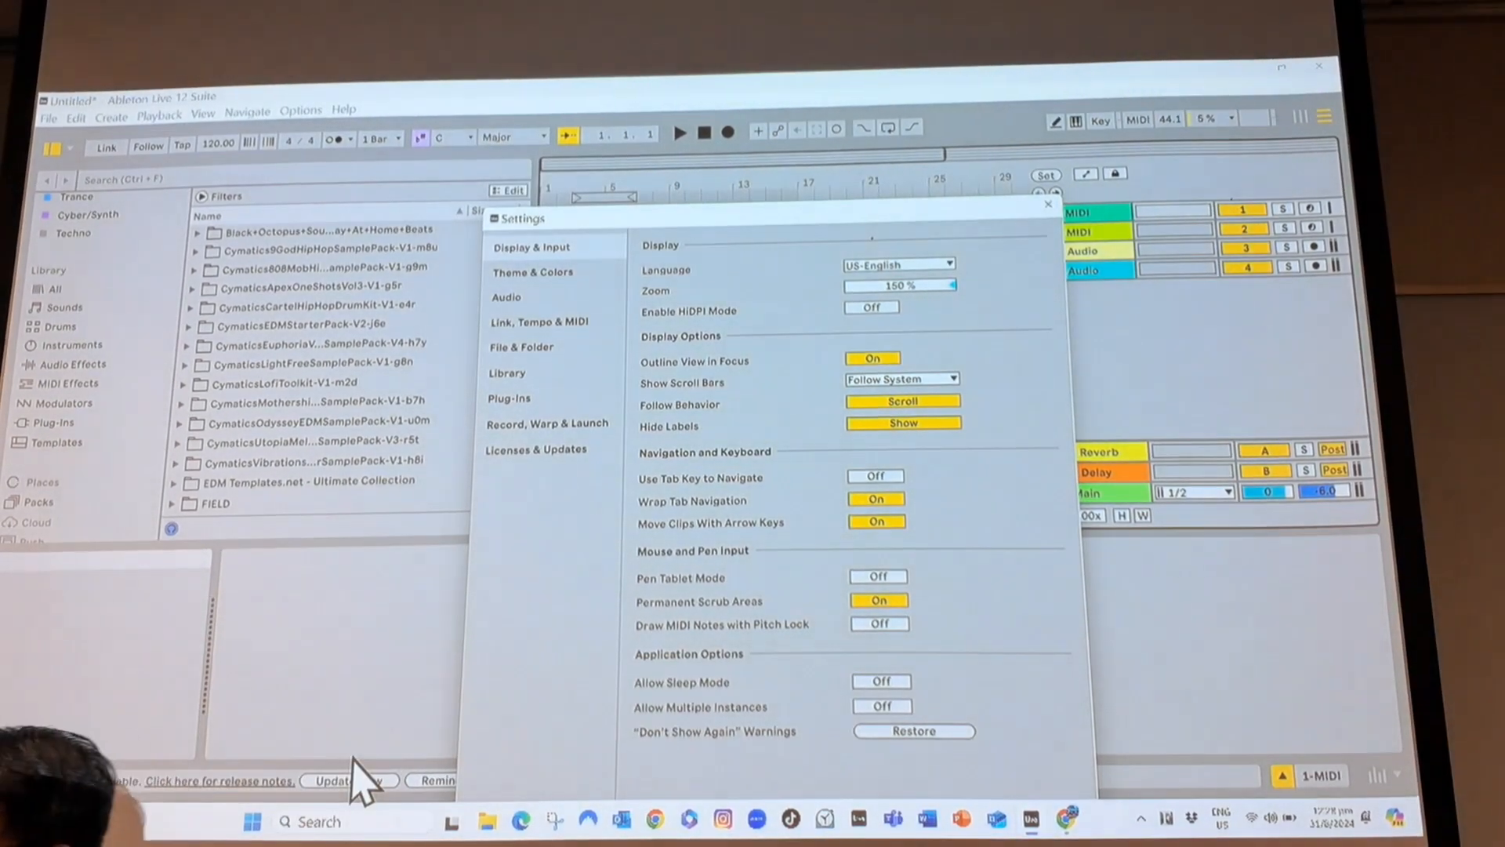
pyautogui.moveTo(936, 316)
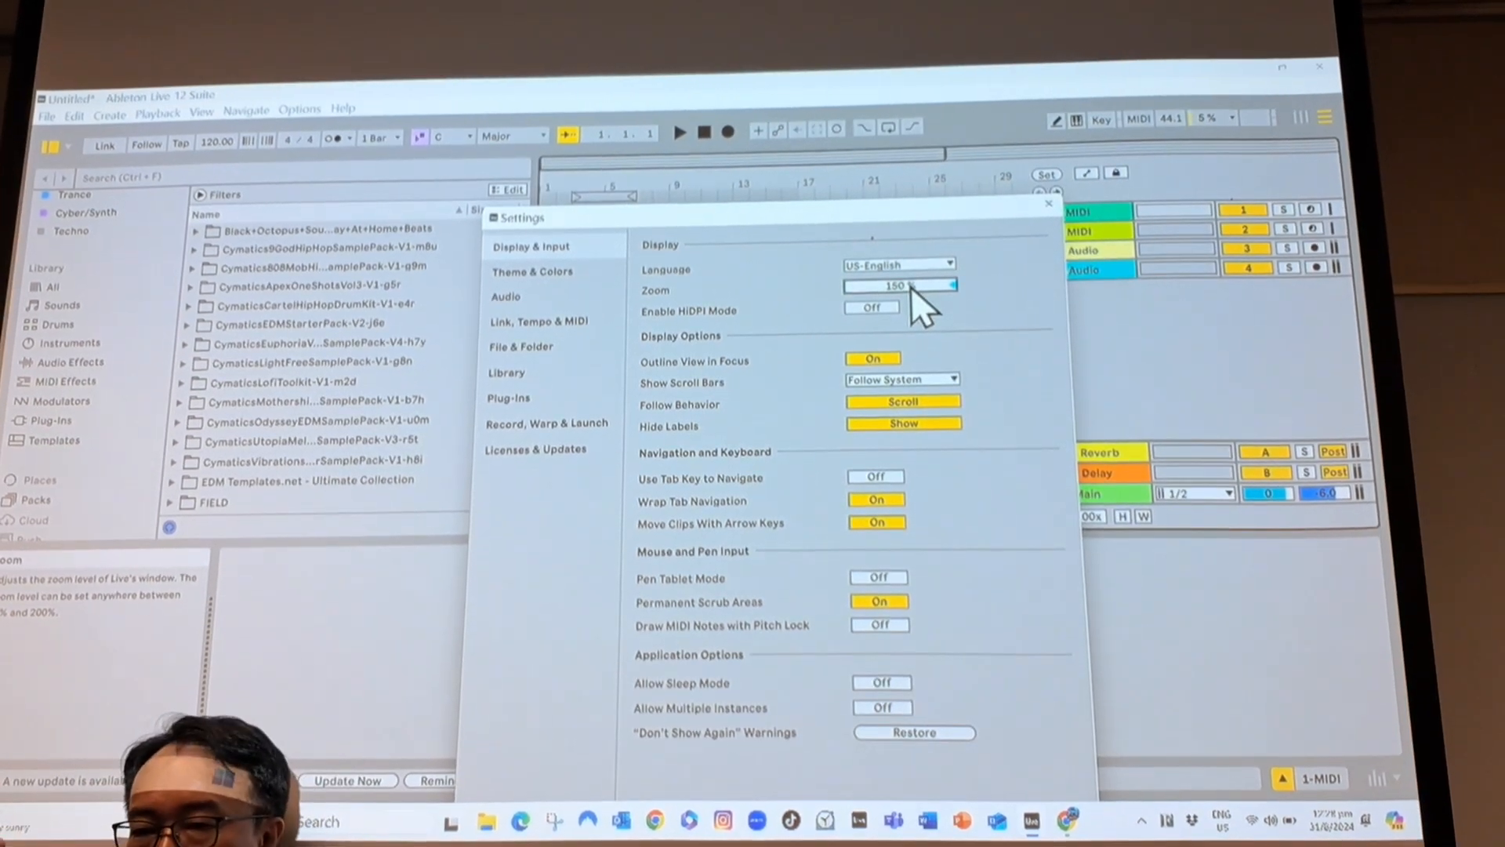
pyautogui.moveTo(922, 307)
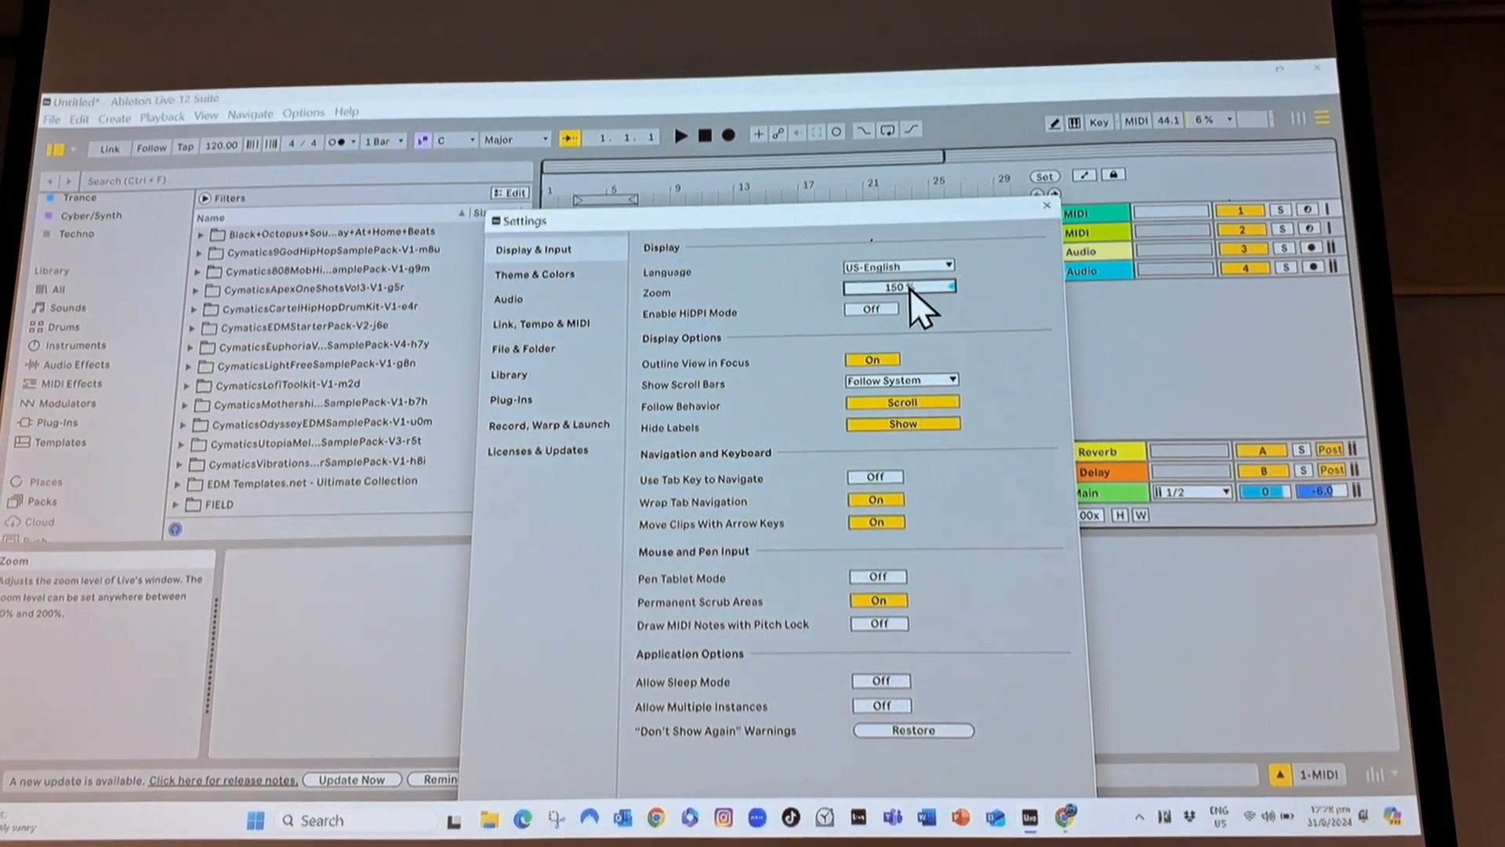
pyautogui.click(897, 292)
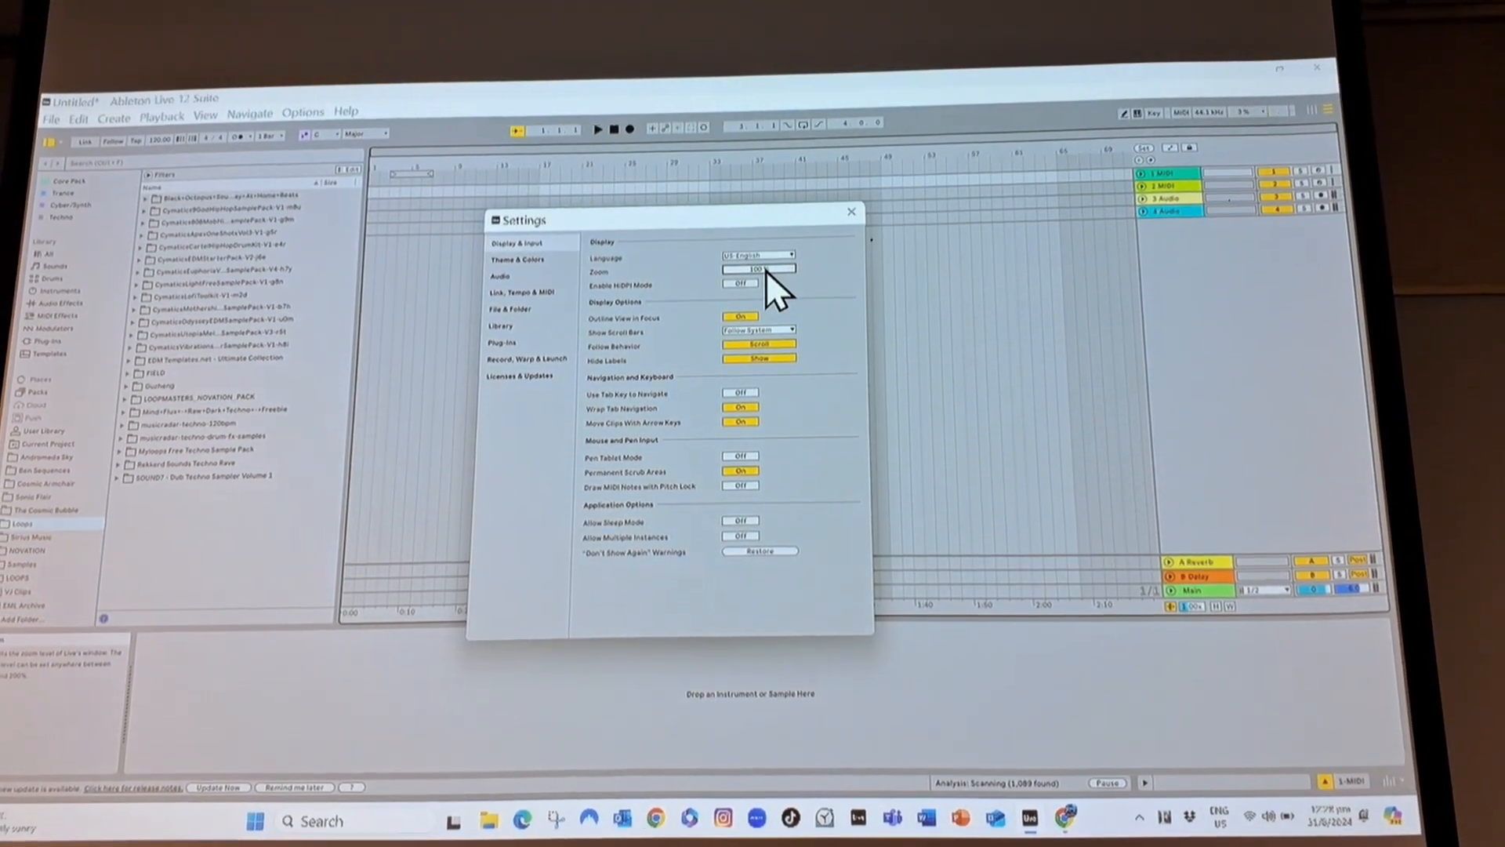
pyautogui.click(758, 291)
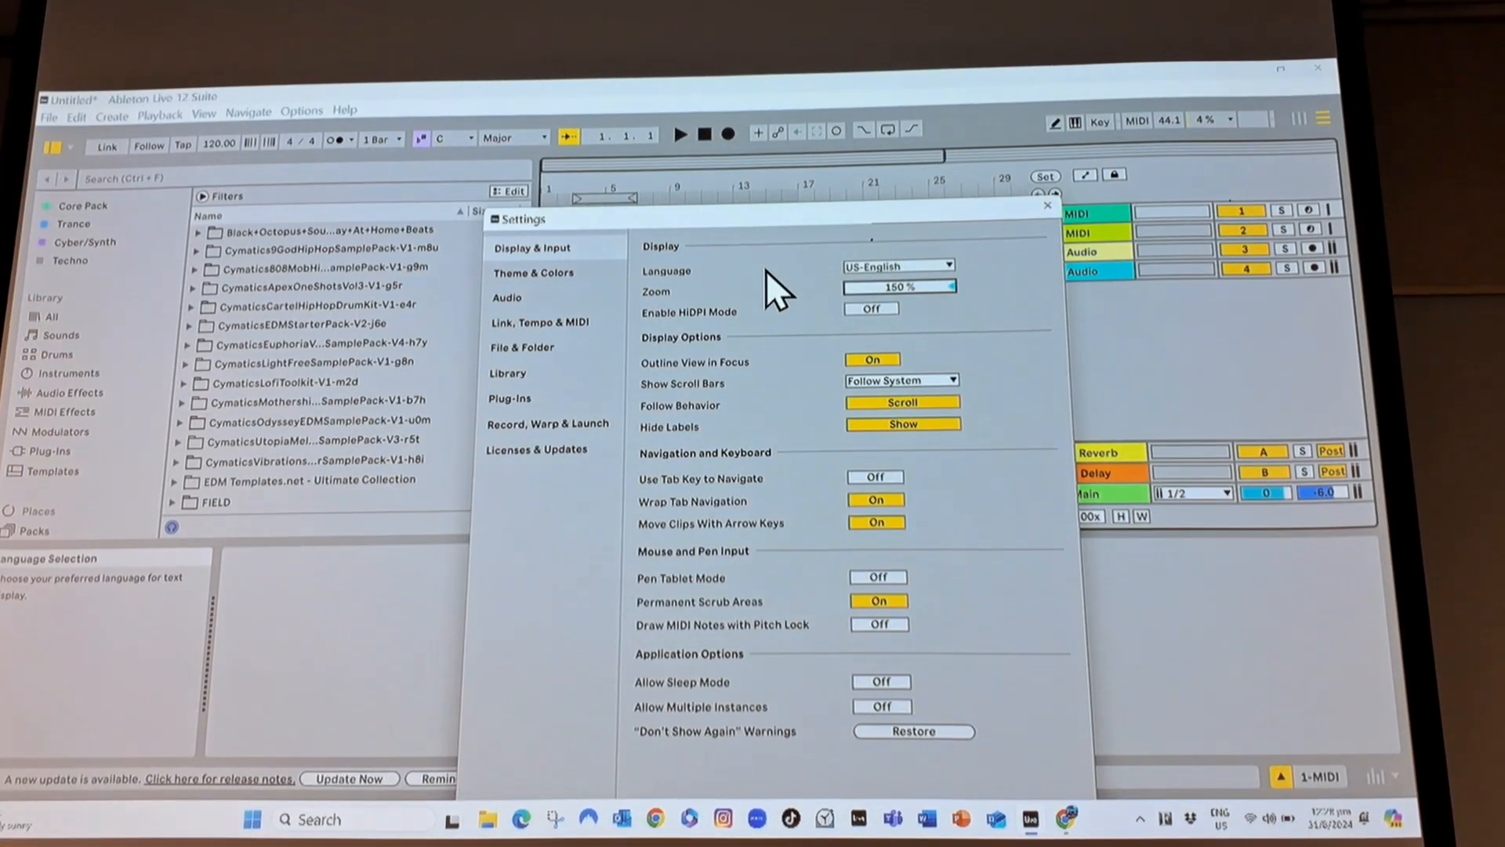
# Try the Angst Robot colour theme, then switch back to Default.
pyautogui.click(533, 272)
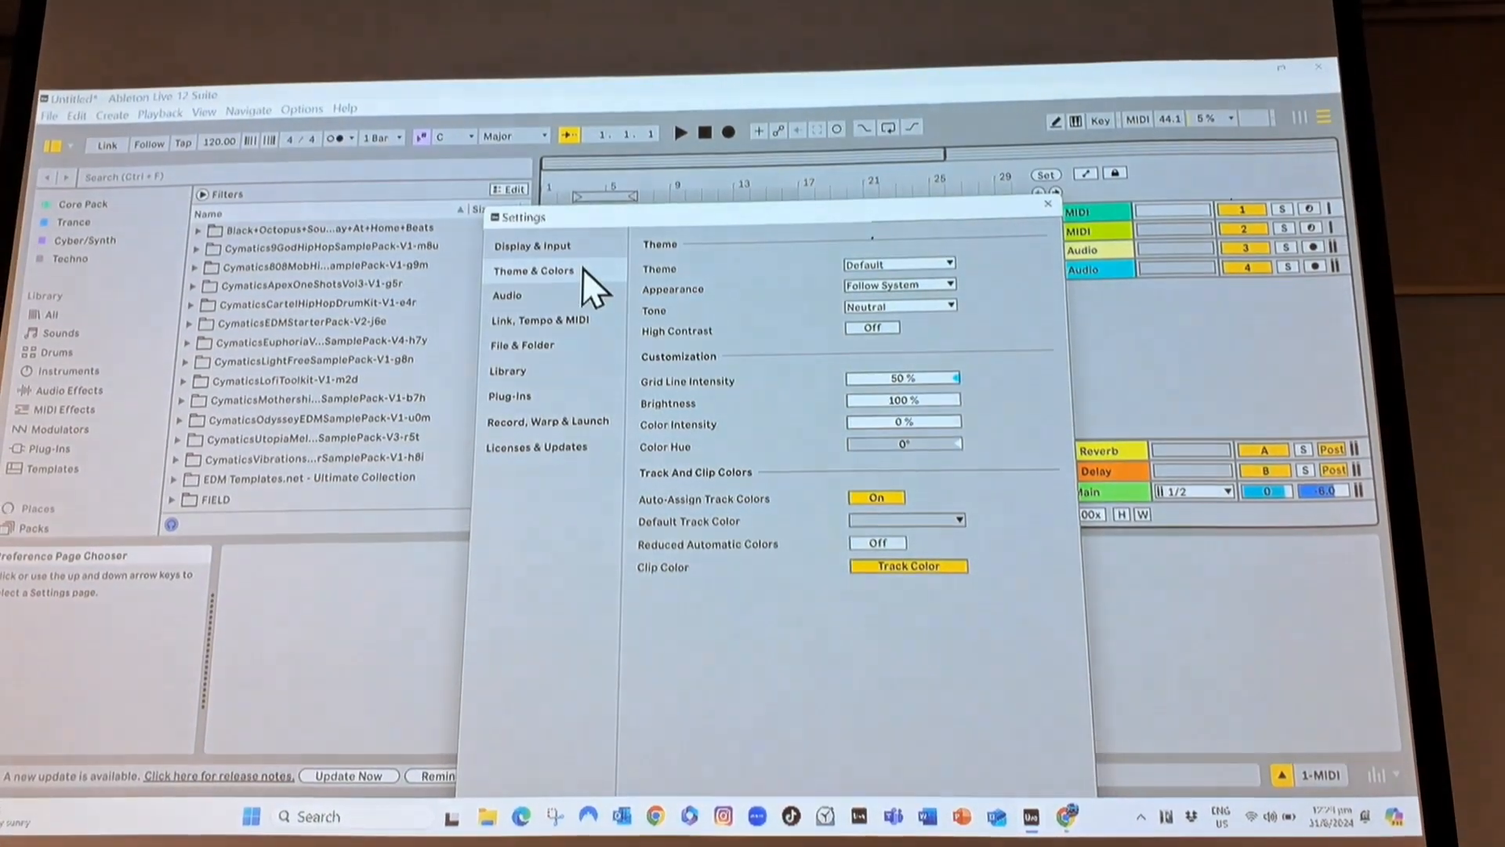
pyautogui.click(898, 266)
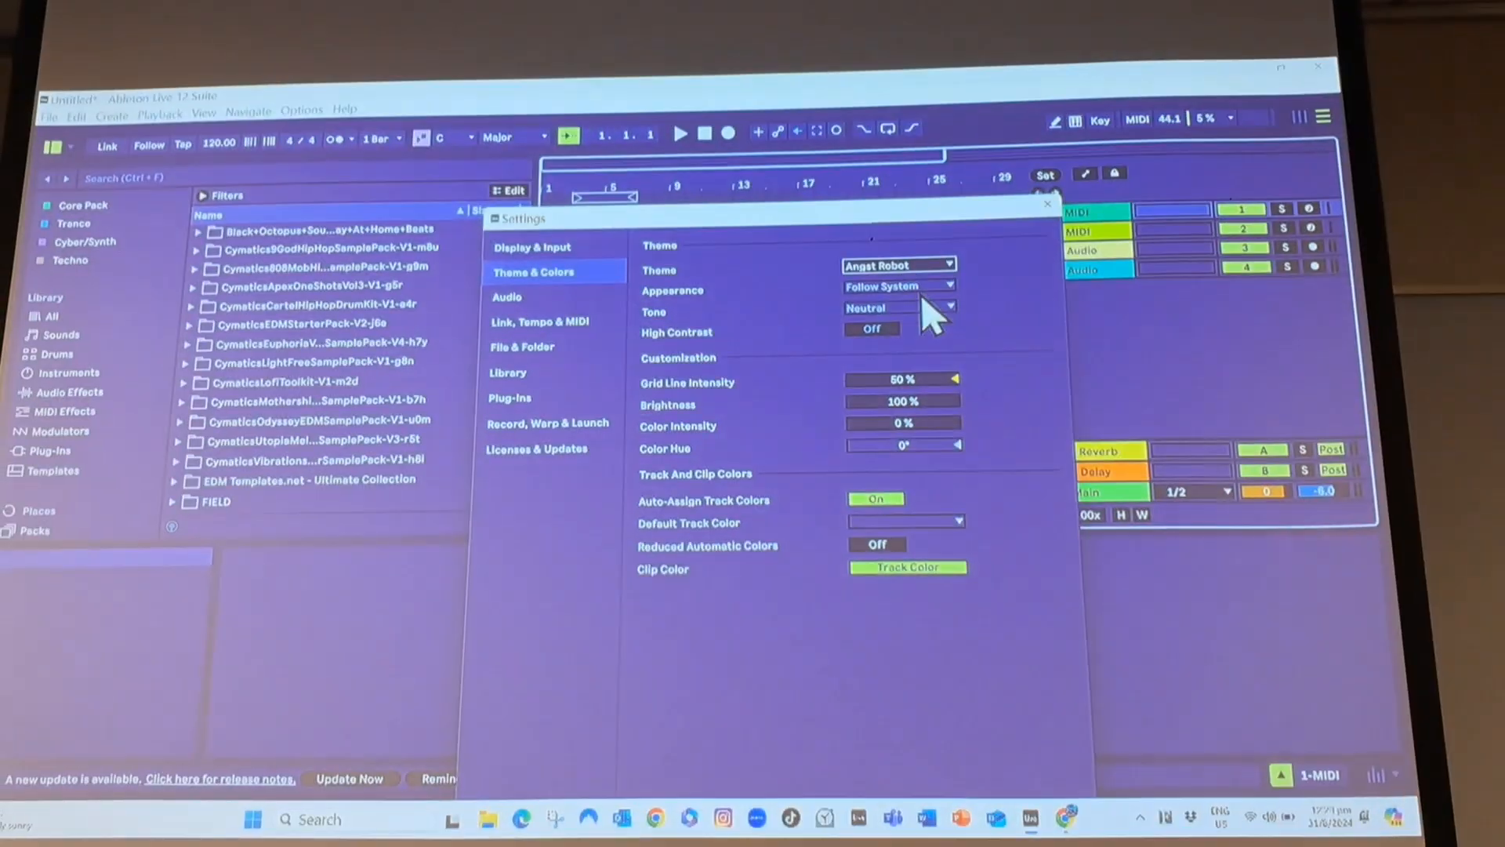
pyautogui.click(897, 265)
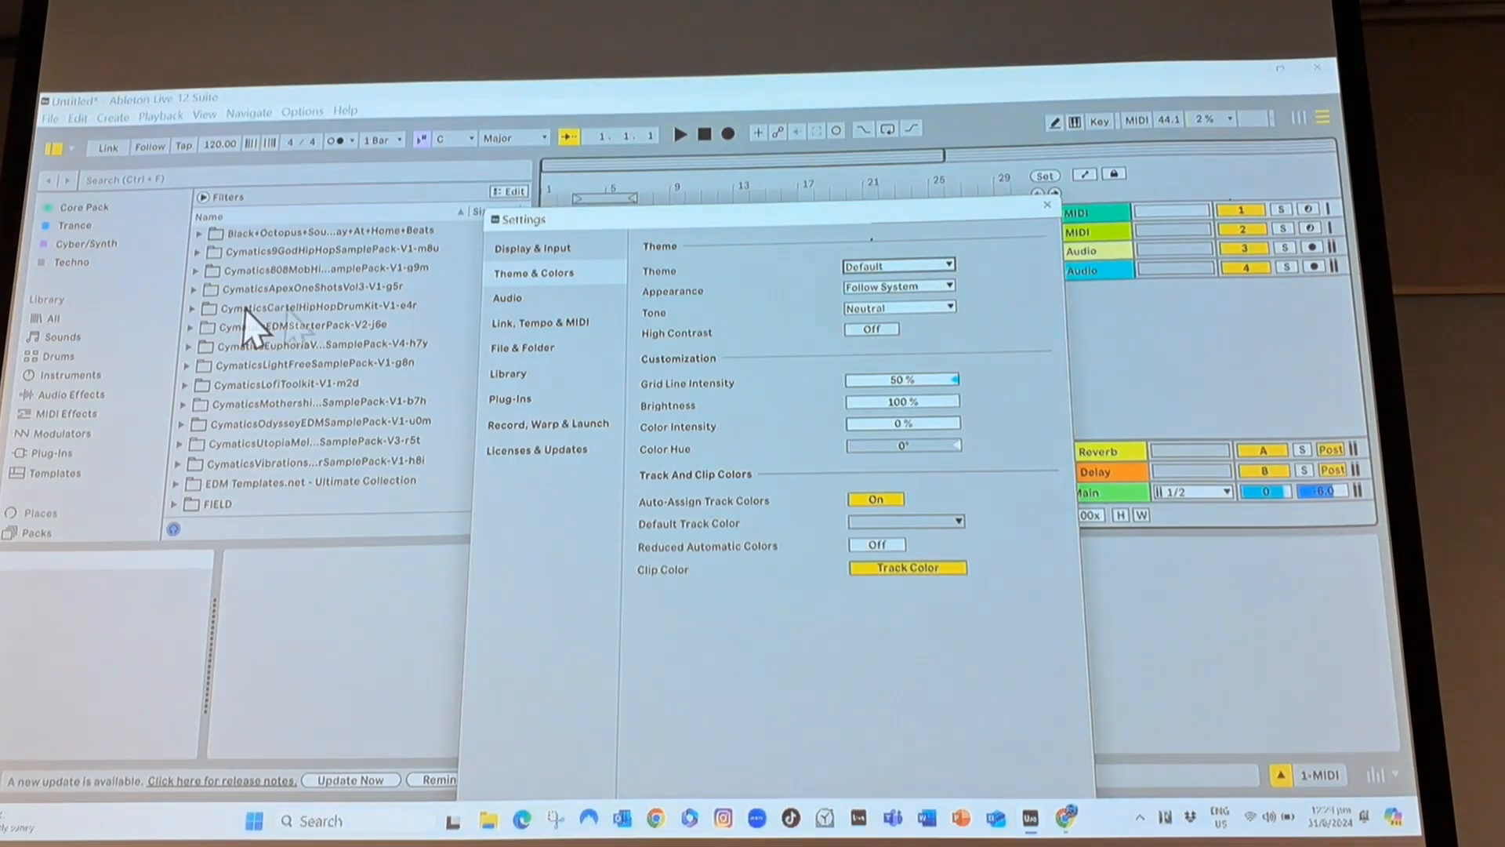
# Browse the Audio, Link Tempo & MIDI and Library settings, then return to the course notes.
pyautogui.click(507, 296)
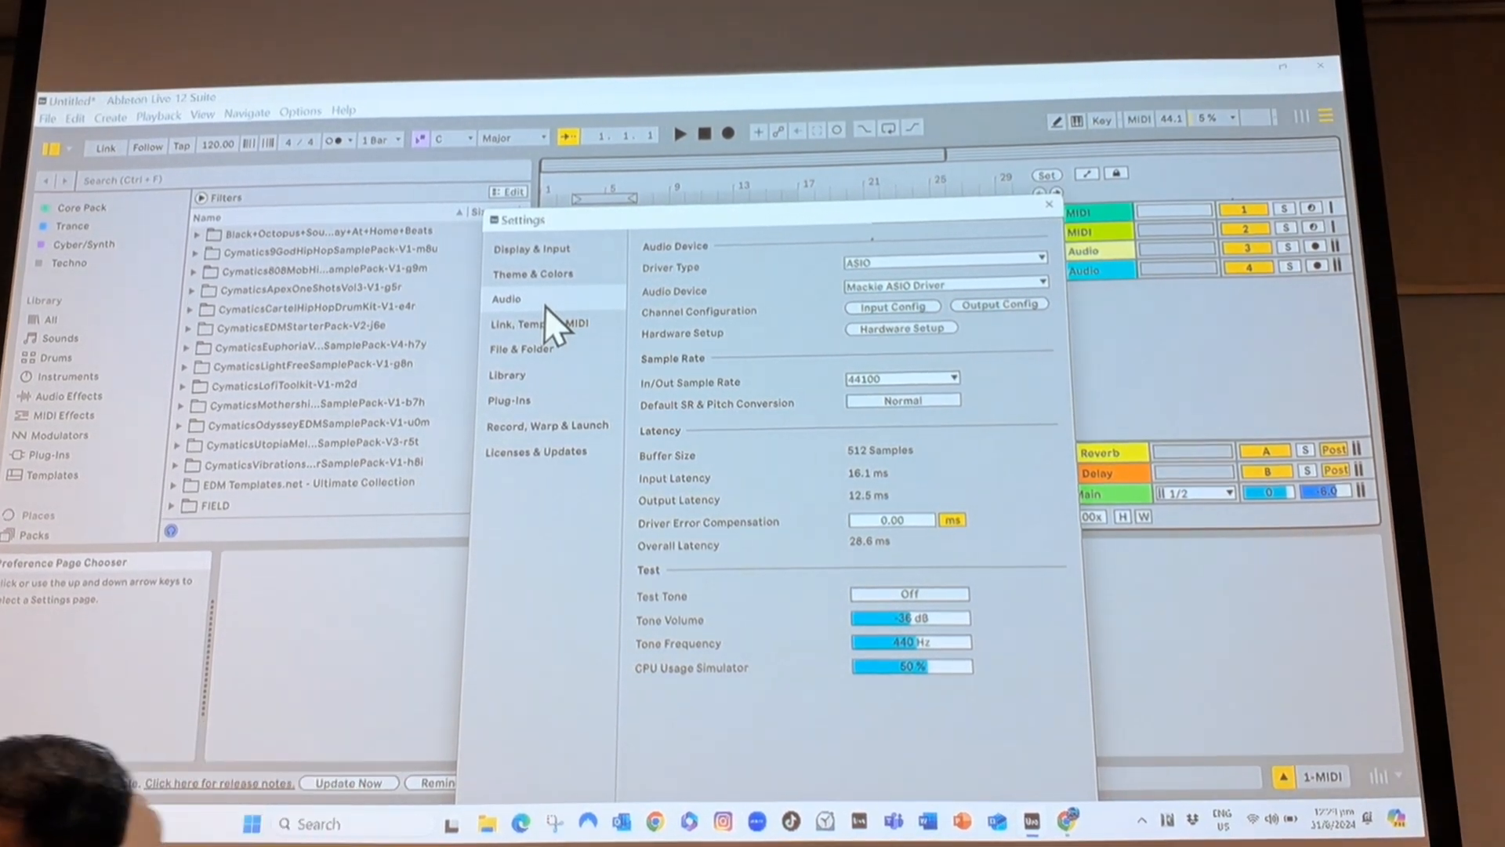
pyautogui.click(539, 321)
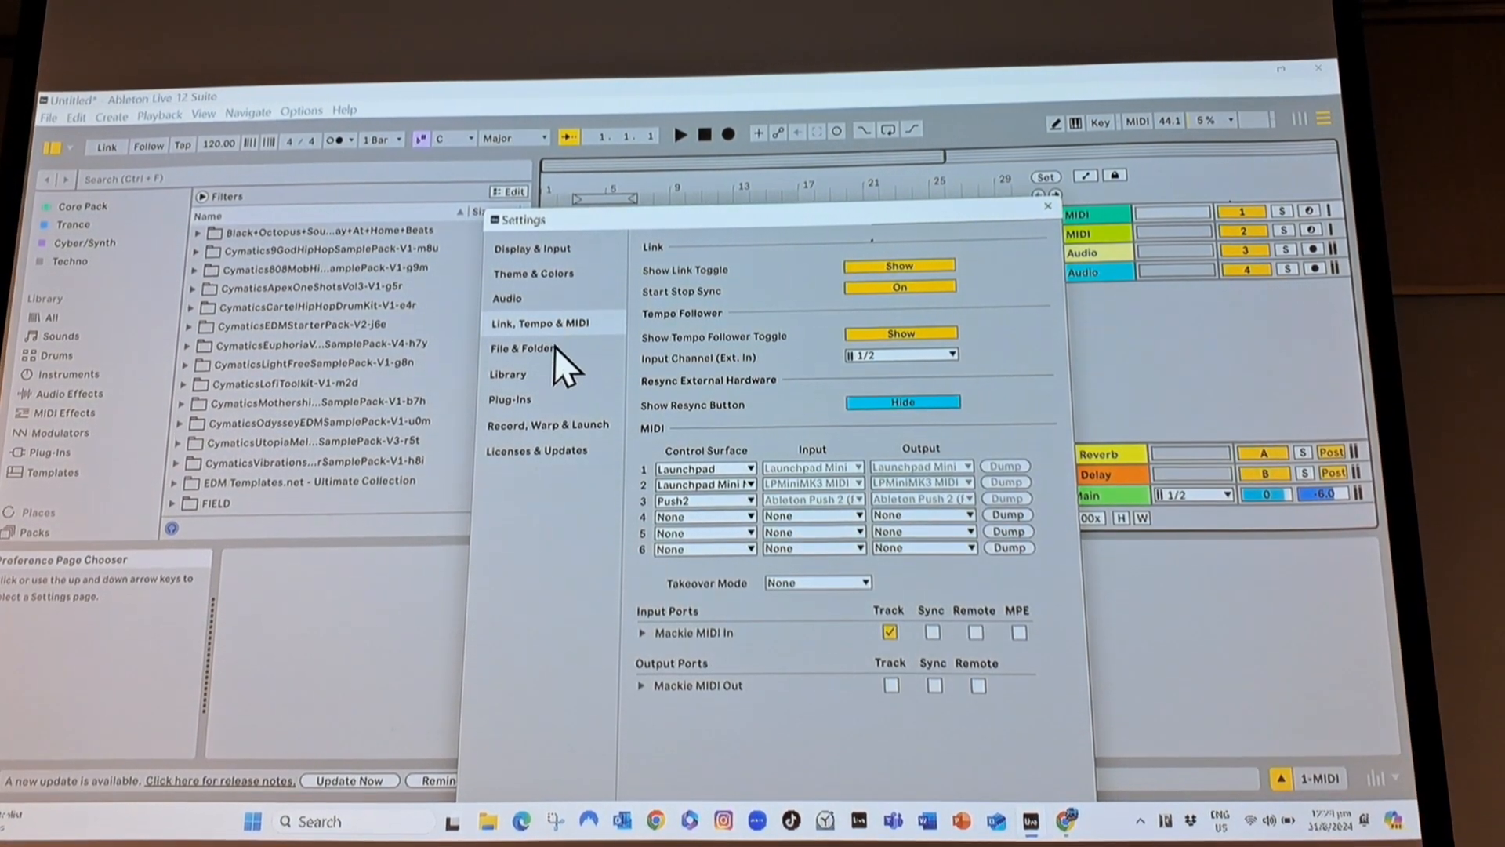
pyautogui.click(508, 372)
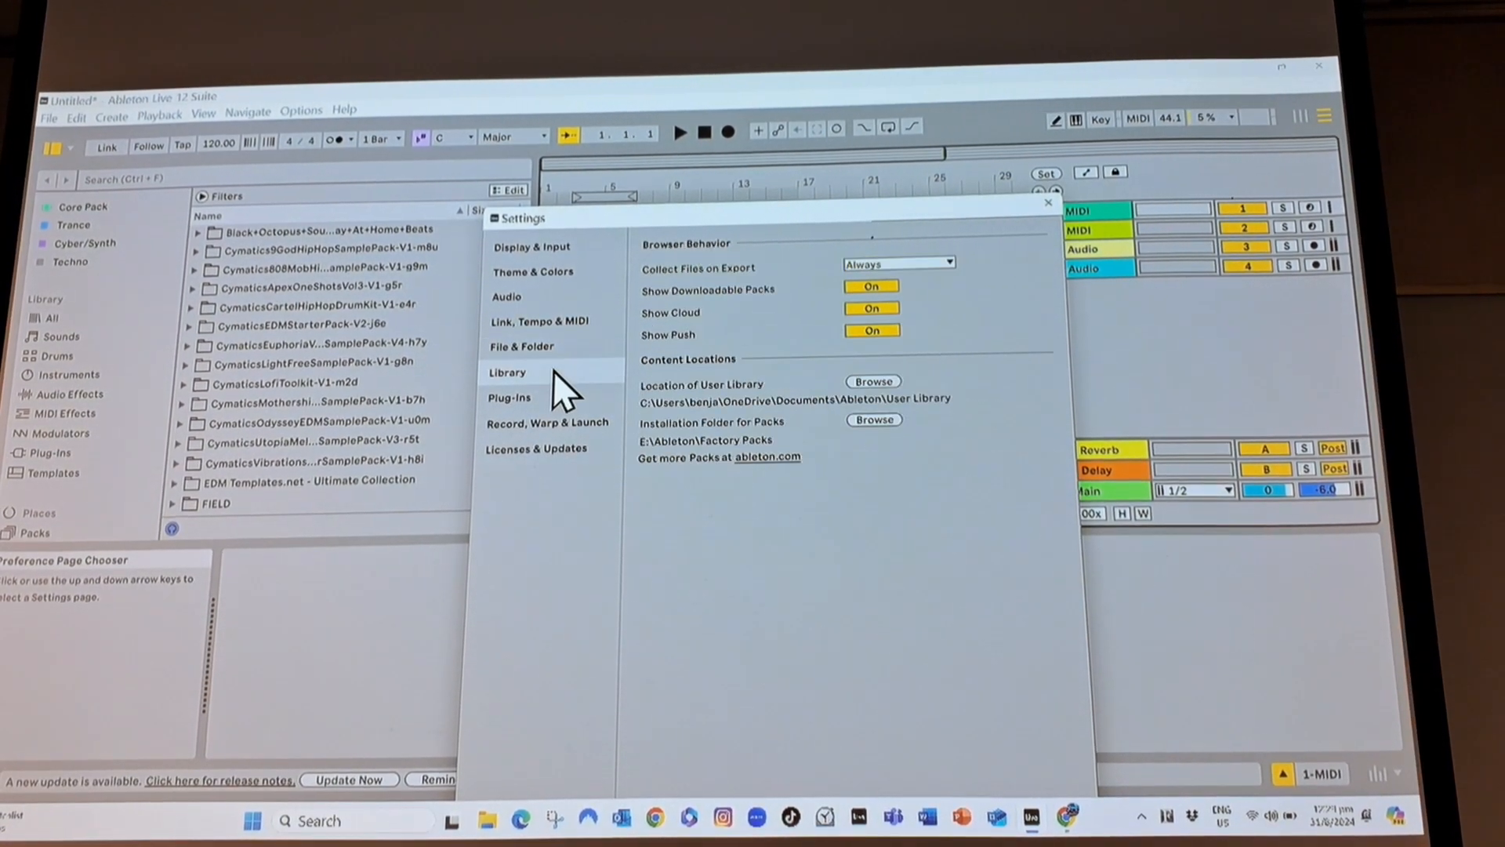
pyautogui.click(1047, 204)
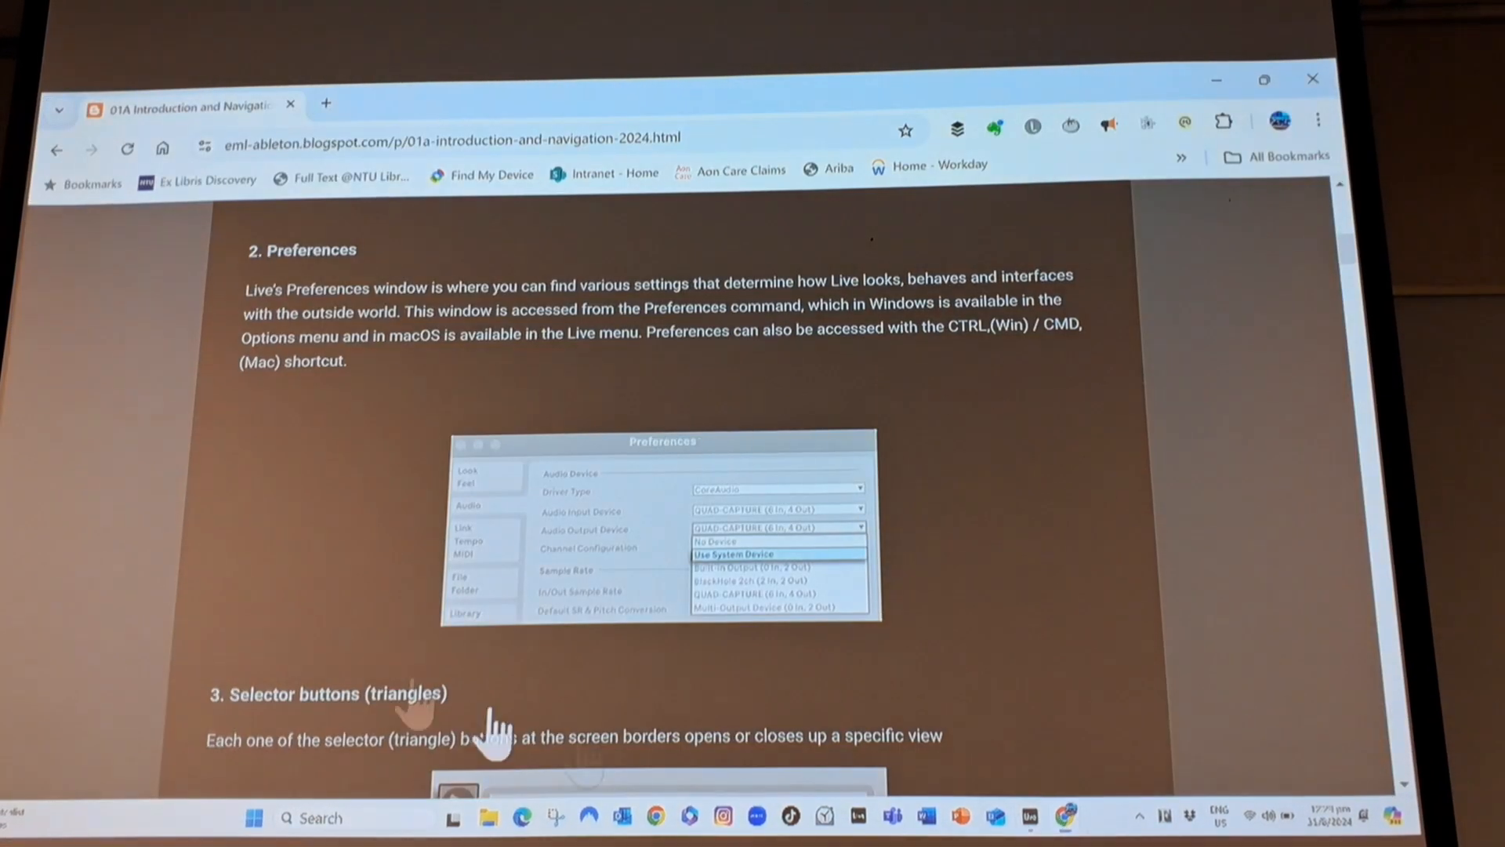
# Scroll the course notes to section 3, Selector buttons (triangles).
pyautogui.scroll(-3)
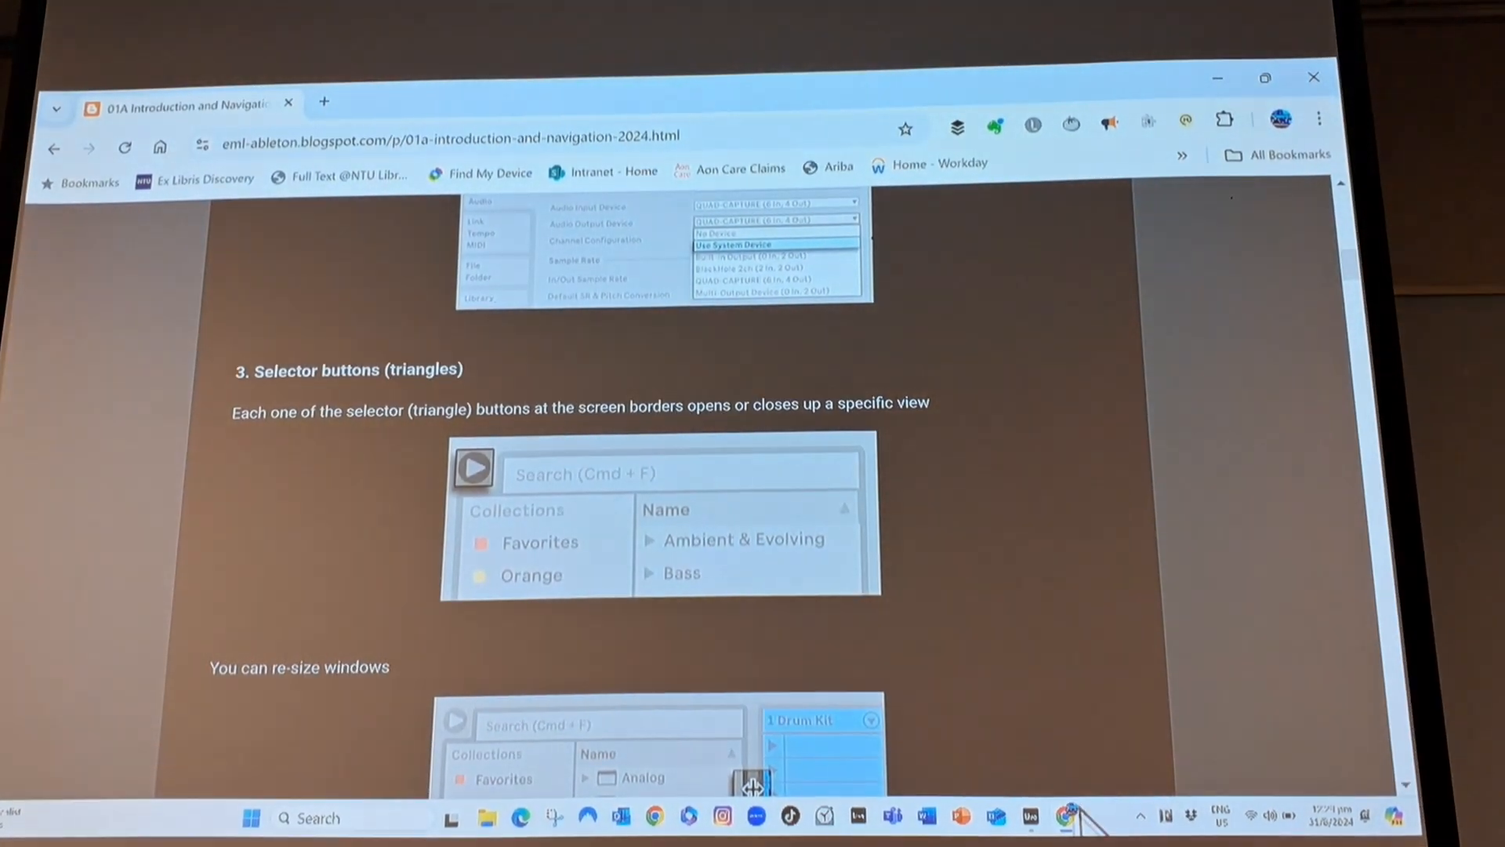
# Expand Black Octopus > Construction Kits > Qdup Bass Hop to its WAV files, then reread the Browser notes.
pyautogui.click(1030, 818)
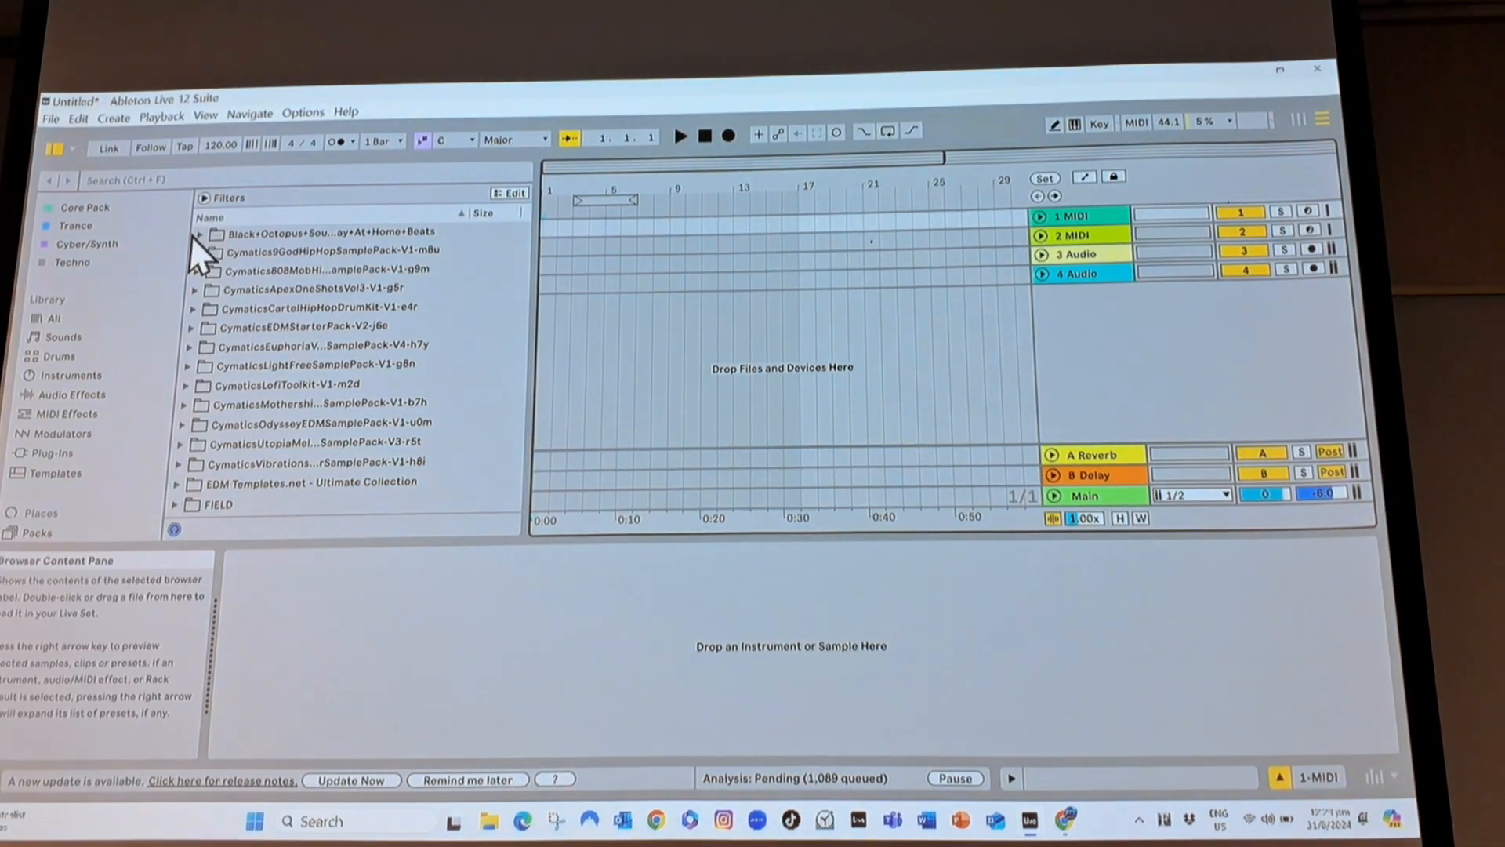
pyautogui.click(197, 232)
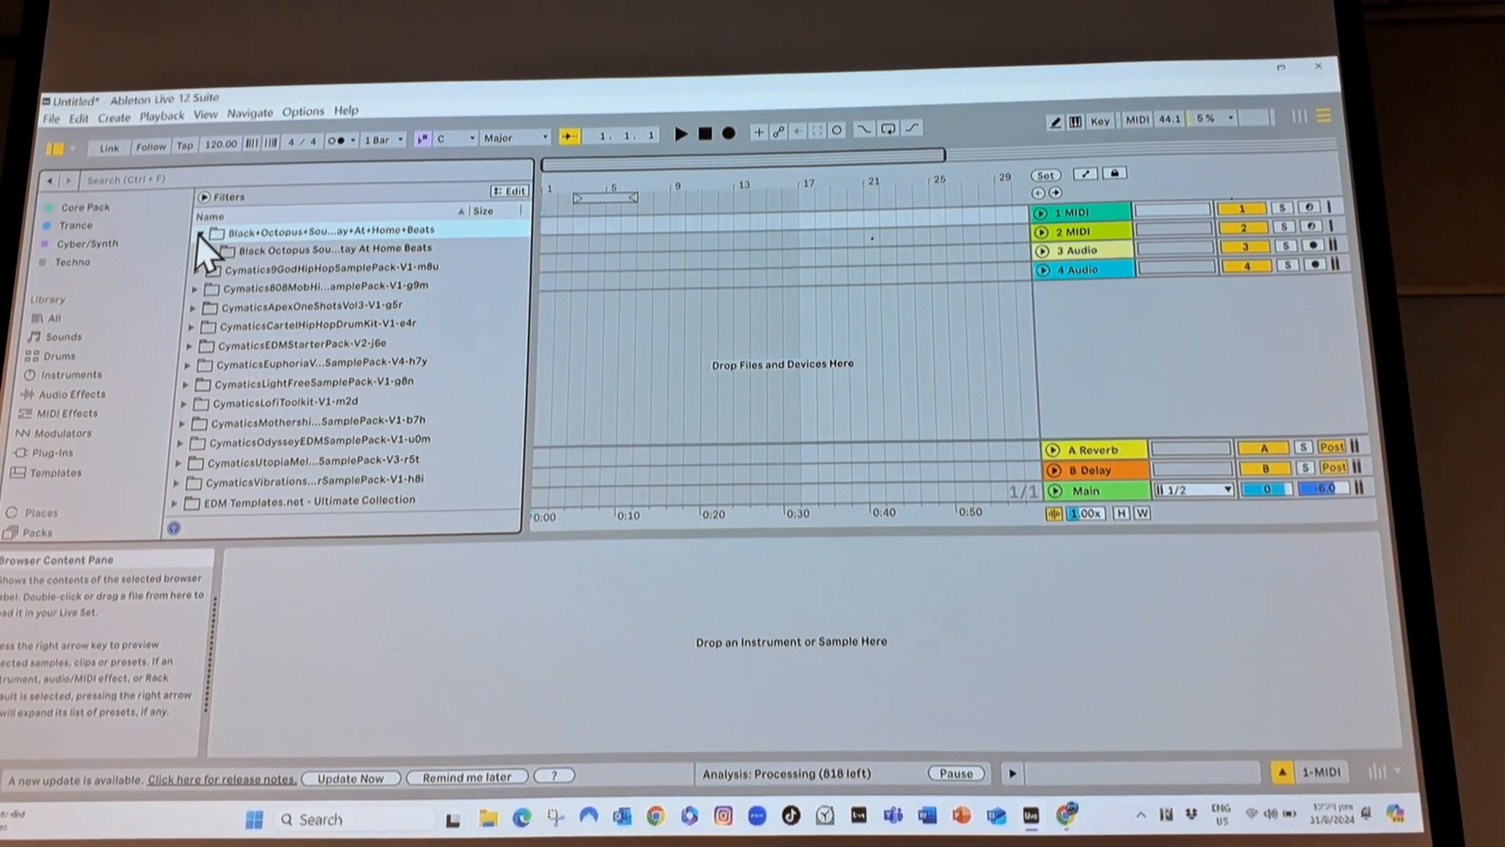
pyautogui.click(202, 231)
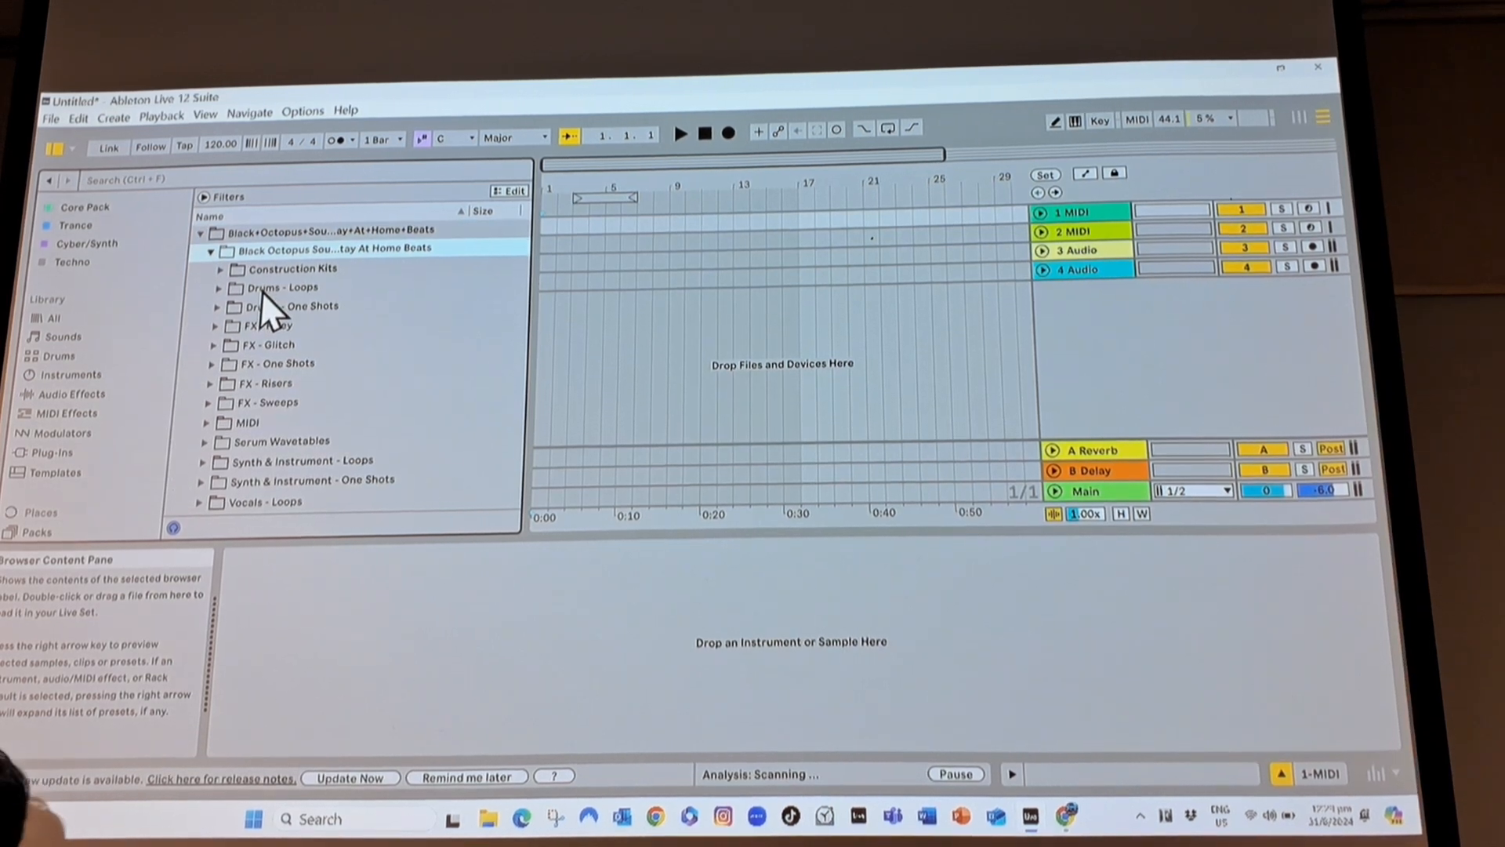
pyautogui.click(219, 269)
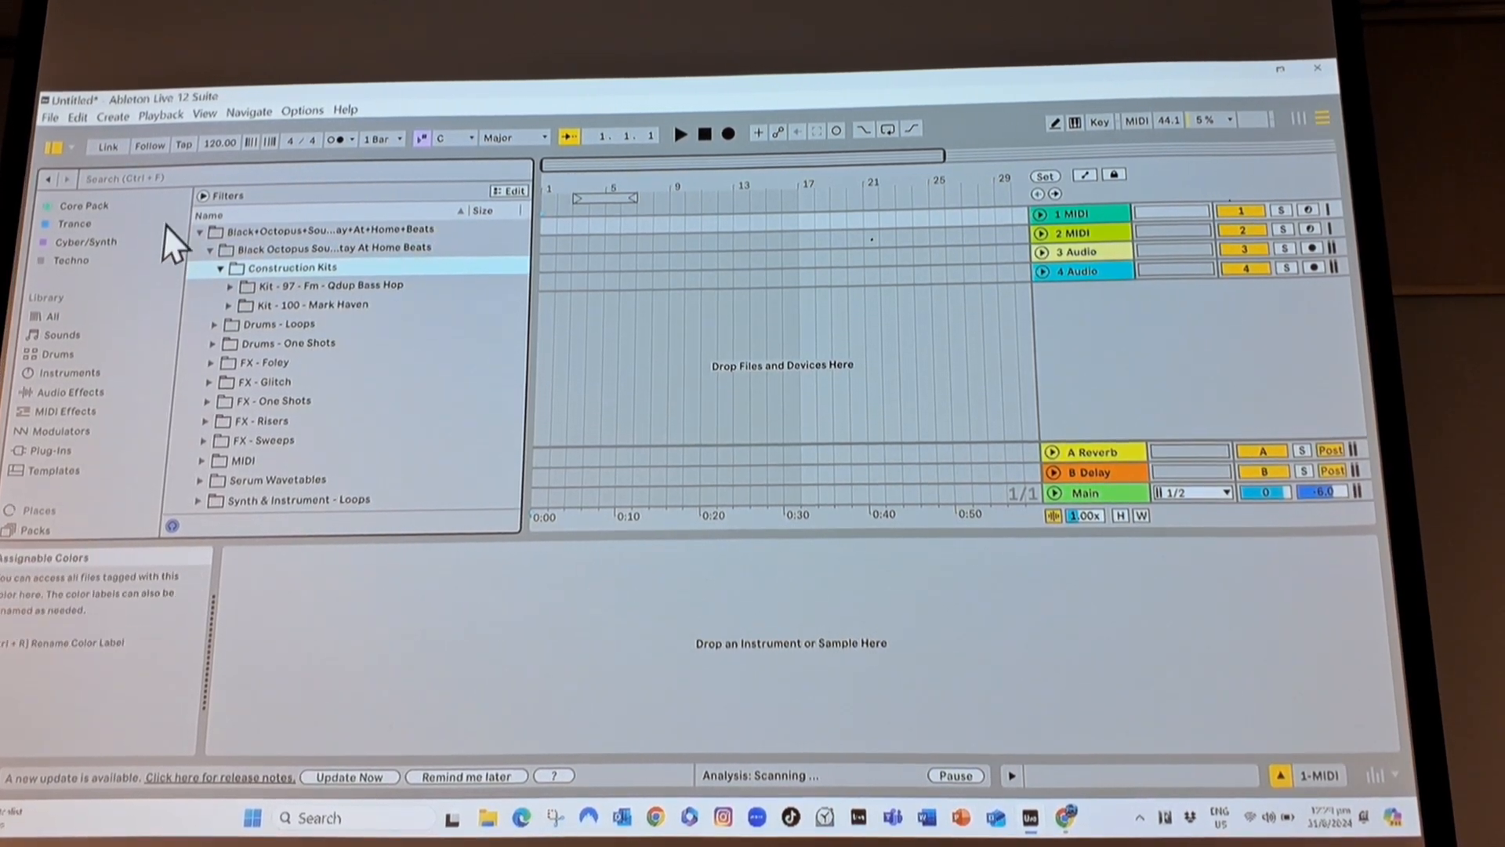
pyautogui.click(230, 286)
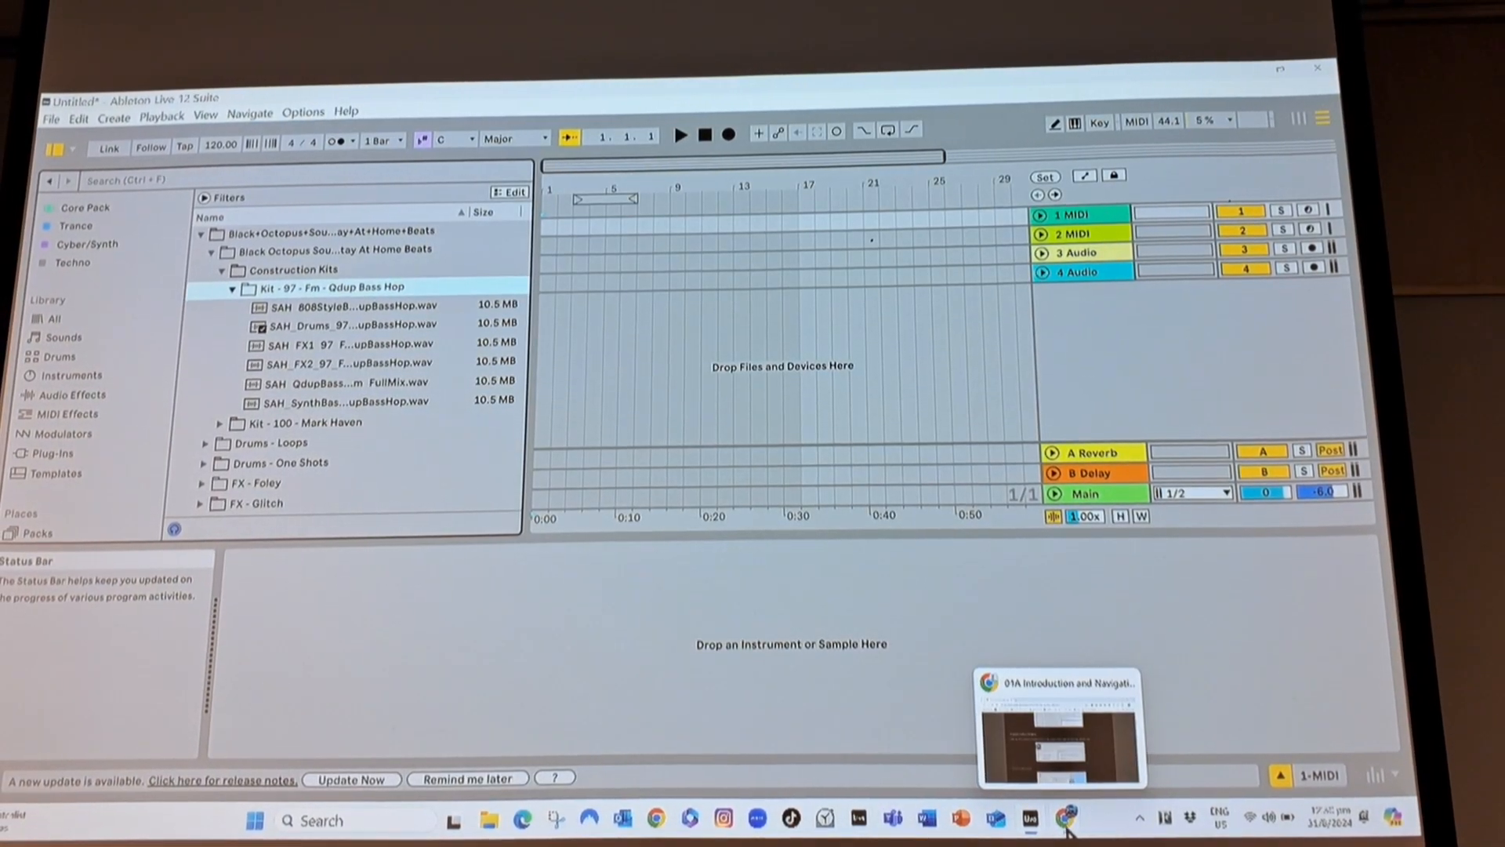
pyautogui.click(1060, 725)
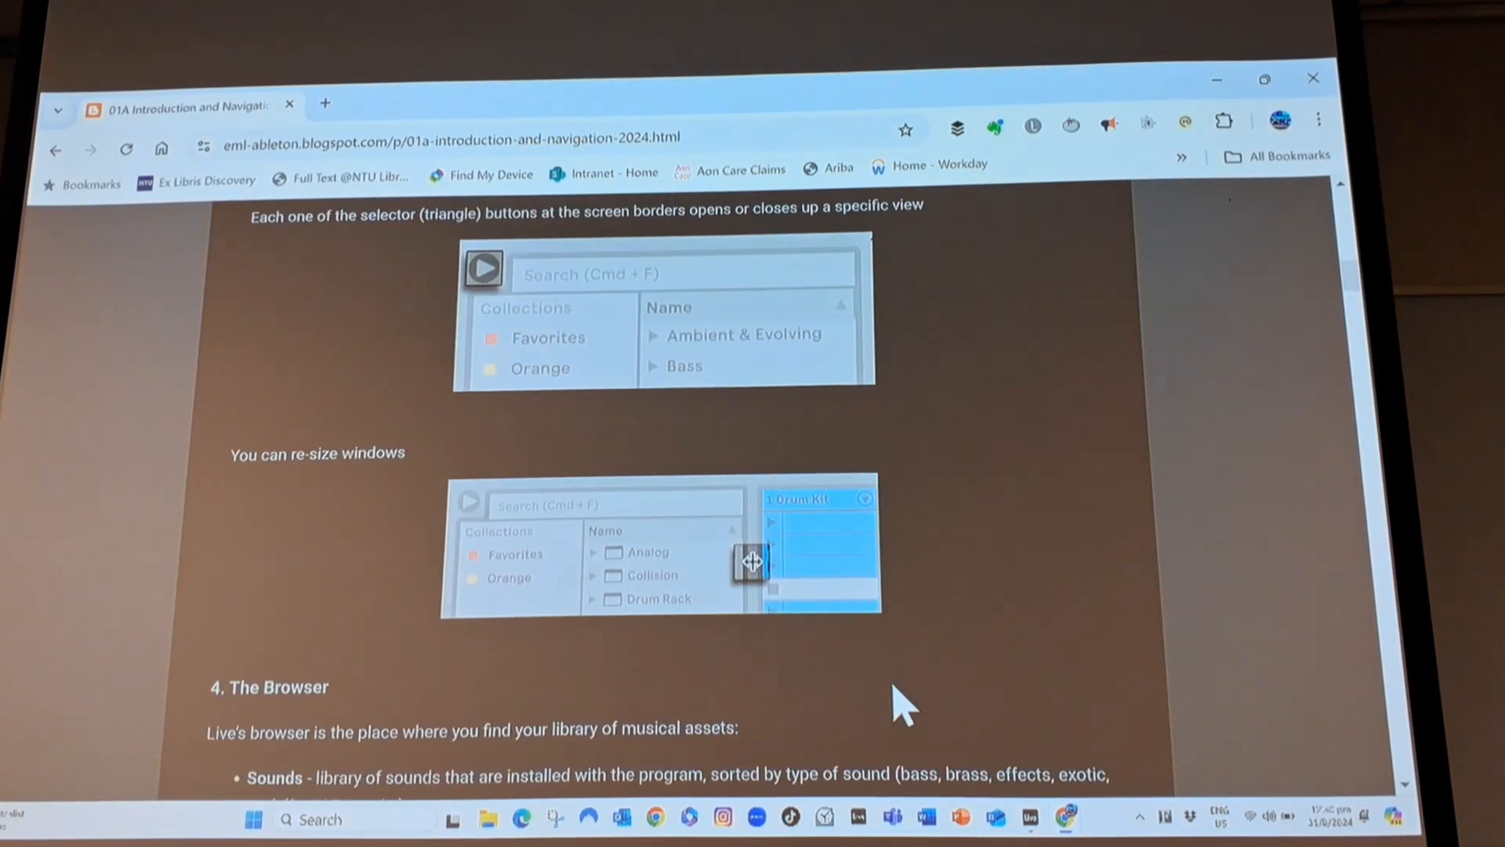
pyautogui.scroll(-3)
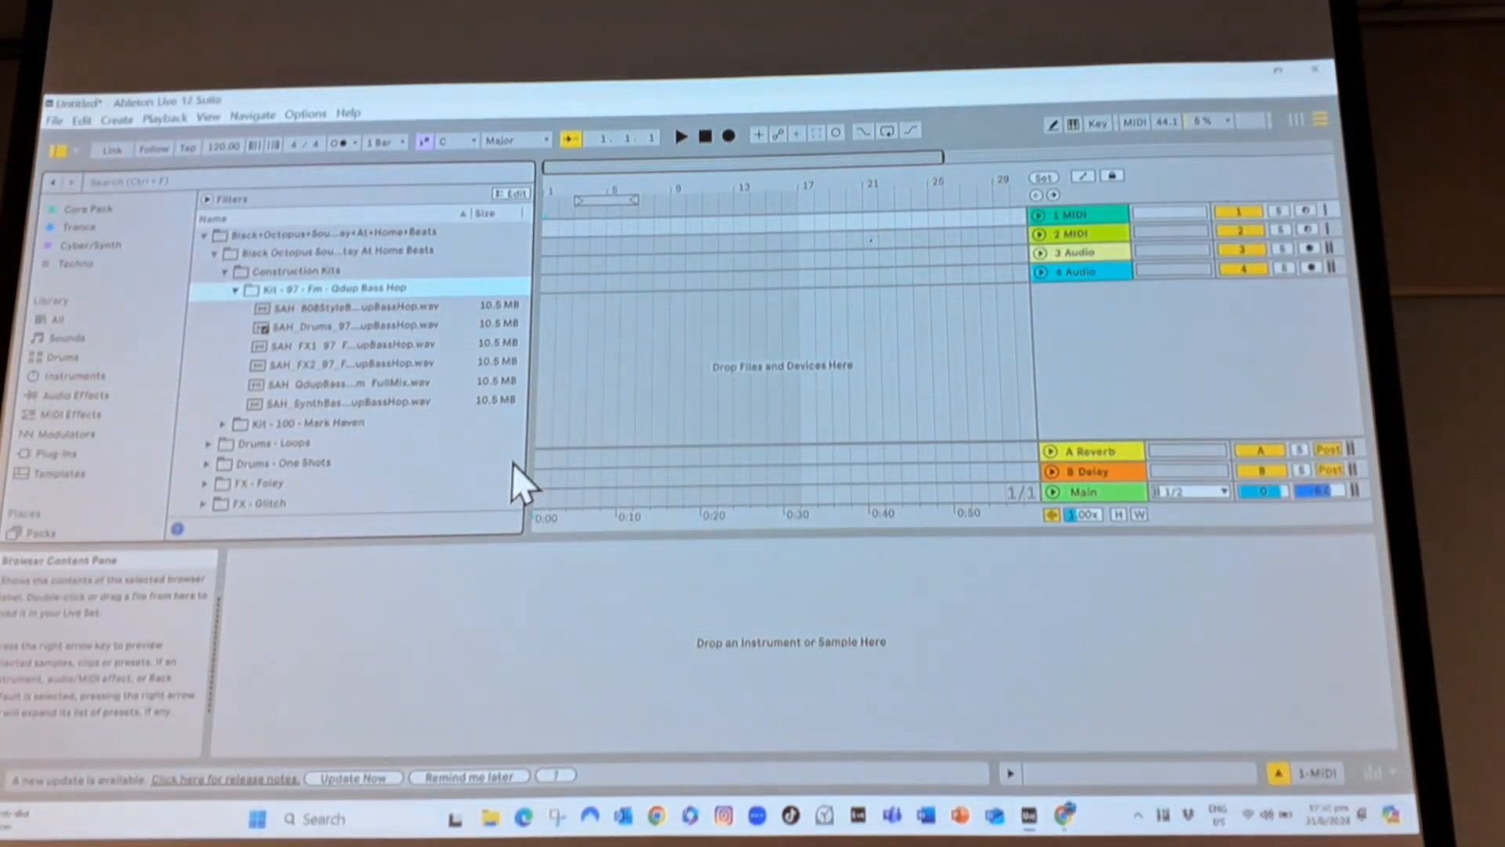
pyautogui.moveTo(67, 373)
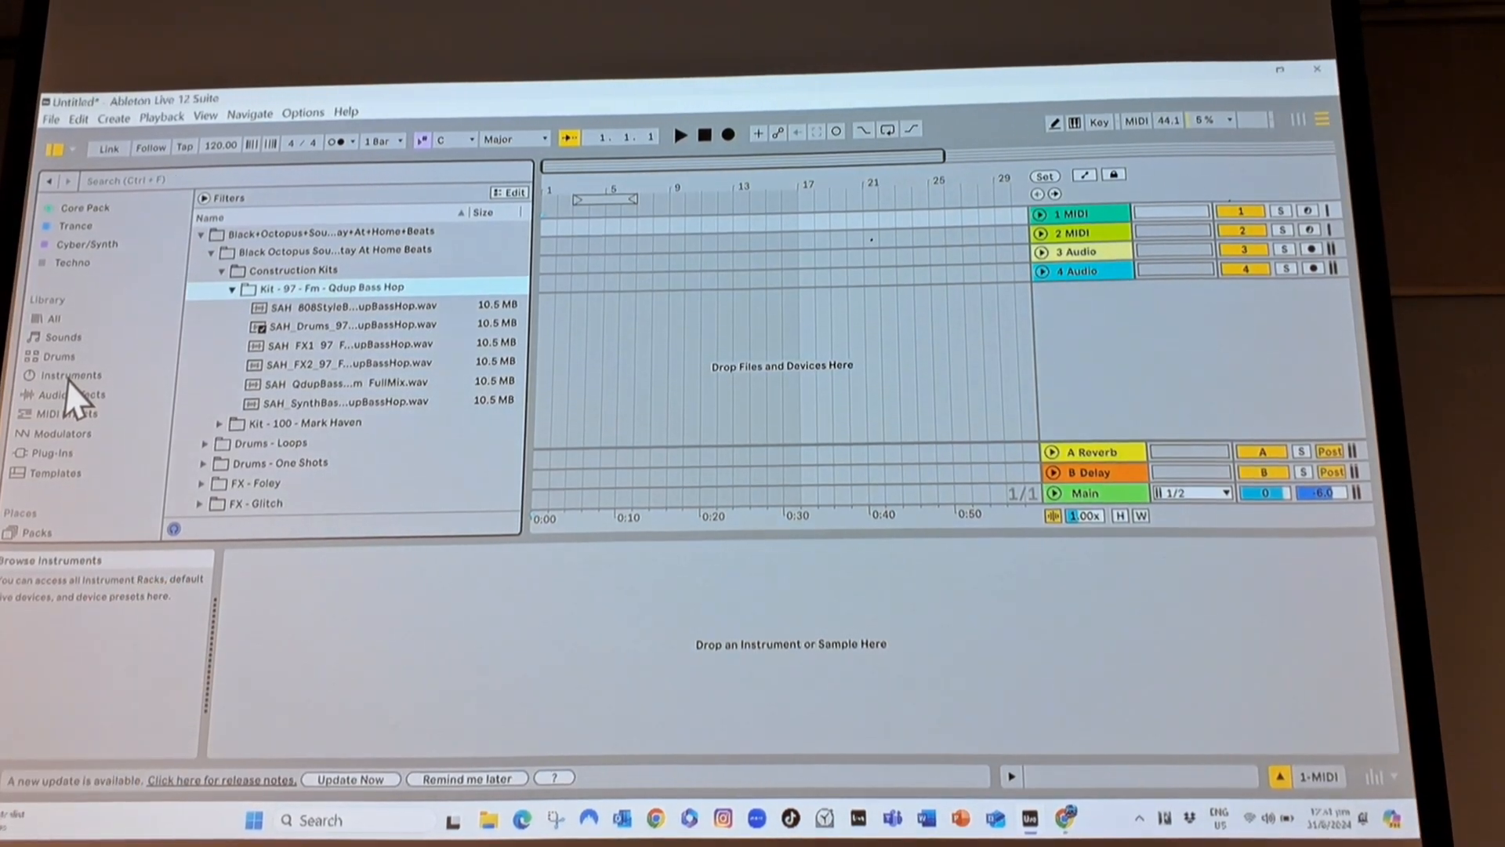
pyautogui.moveTo(53, 318)
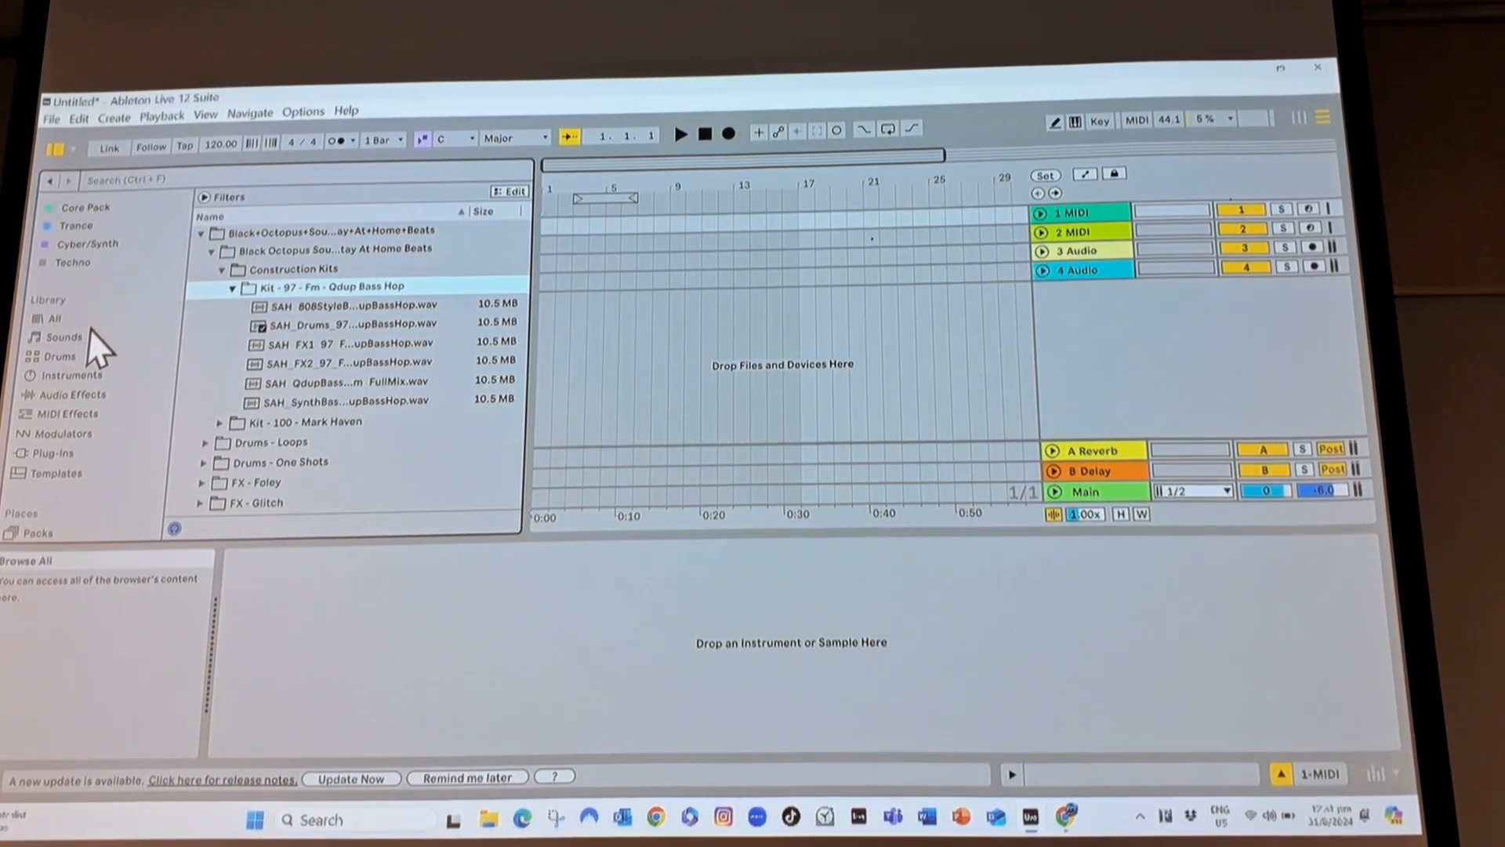
# Open the Sounds library and filter it by the Guitar & Plucked tag.
pyautogui.click(61, 337)
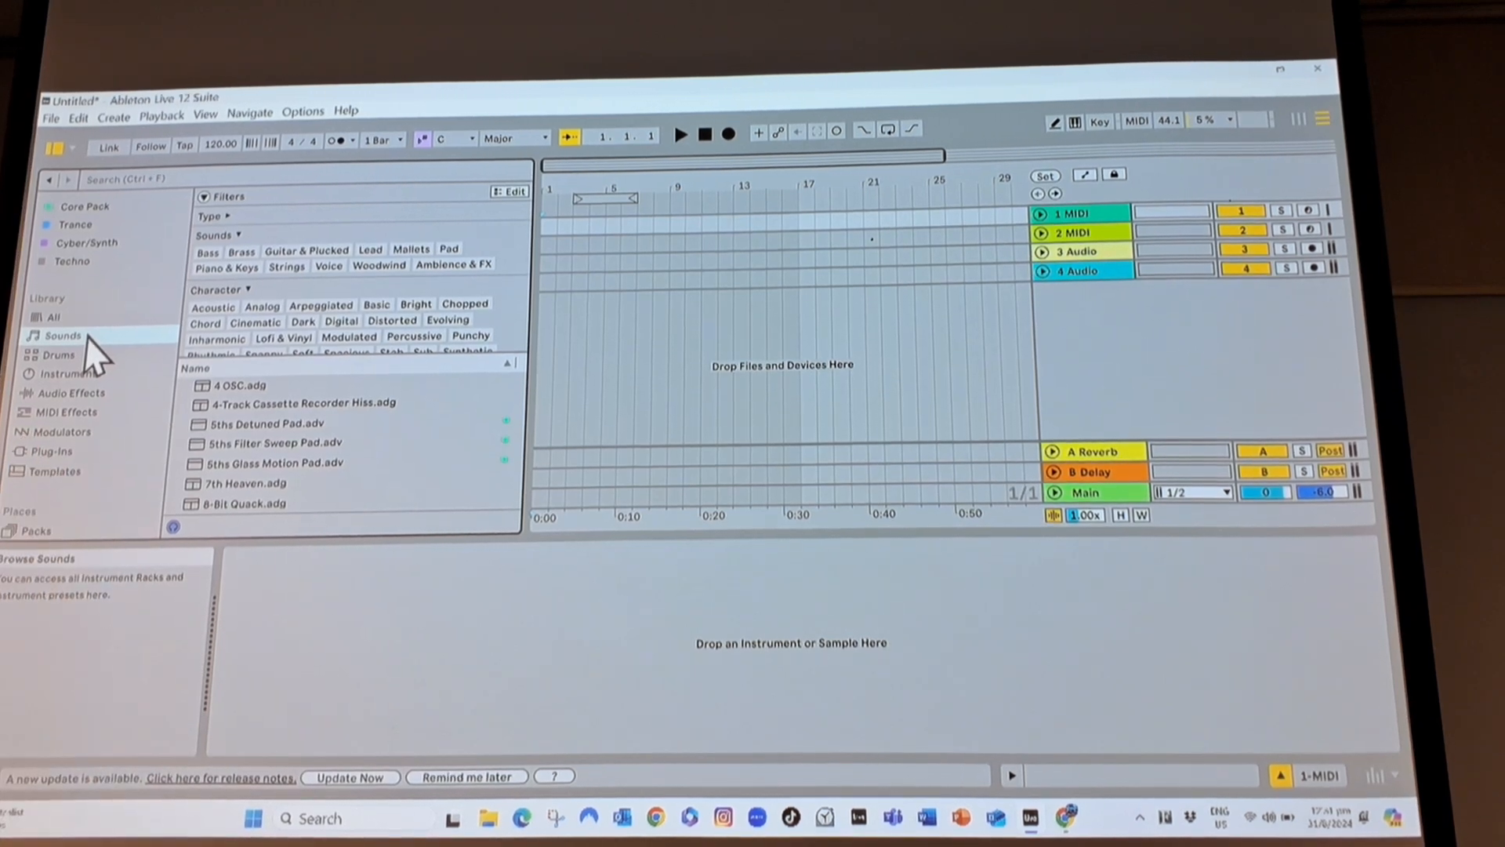
pyautogui.moveTo(288, 423)
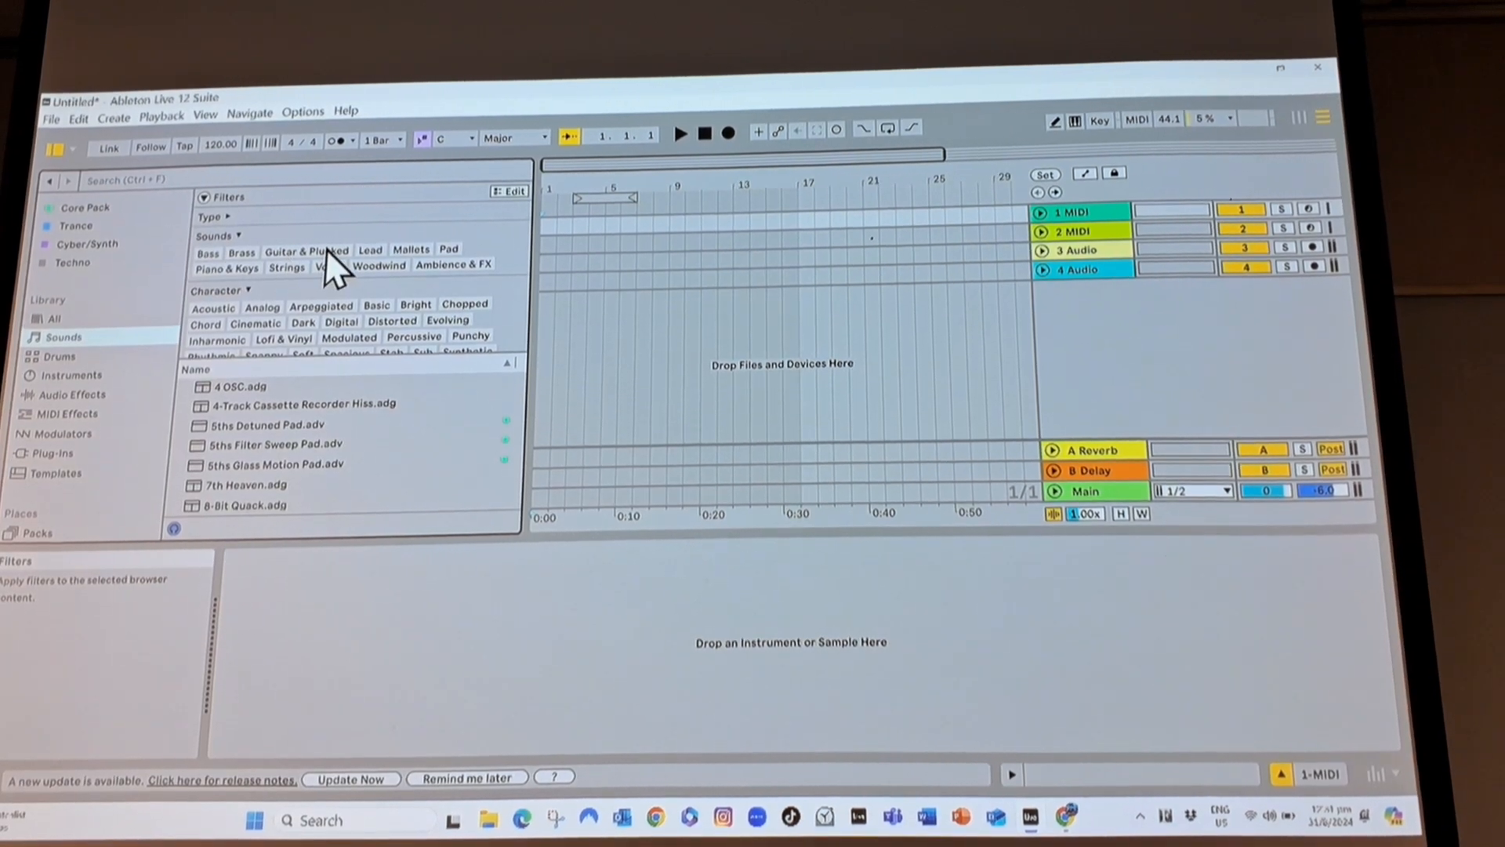
pyautogui.click(308, 251)
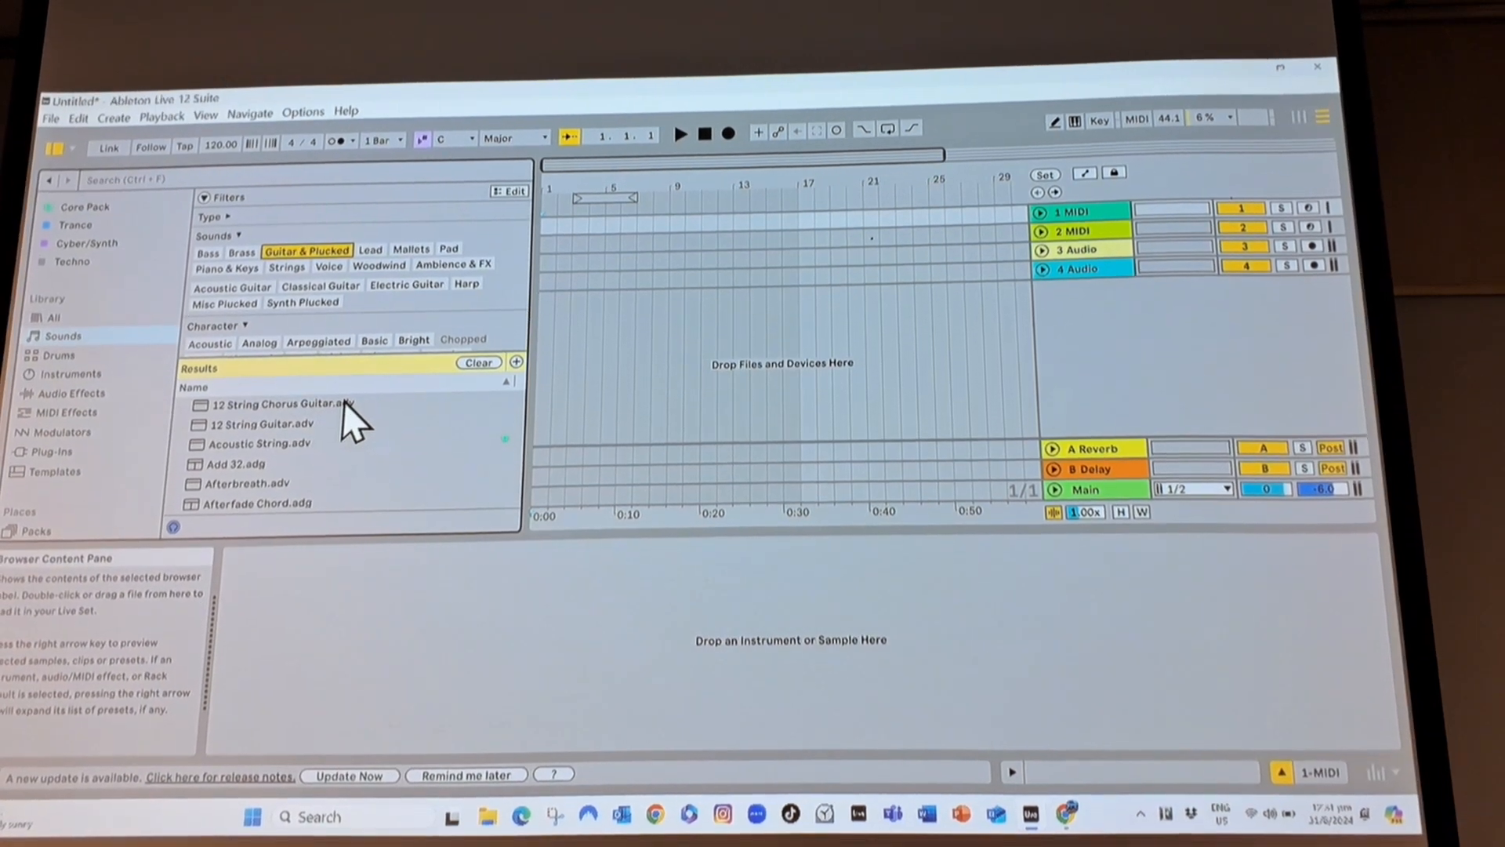
# Preview 12 String Guitar, Acoustic String and Add 32, then load Afterbreath onto MIDI track 1.
pyautogui.click(260, 424)
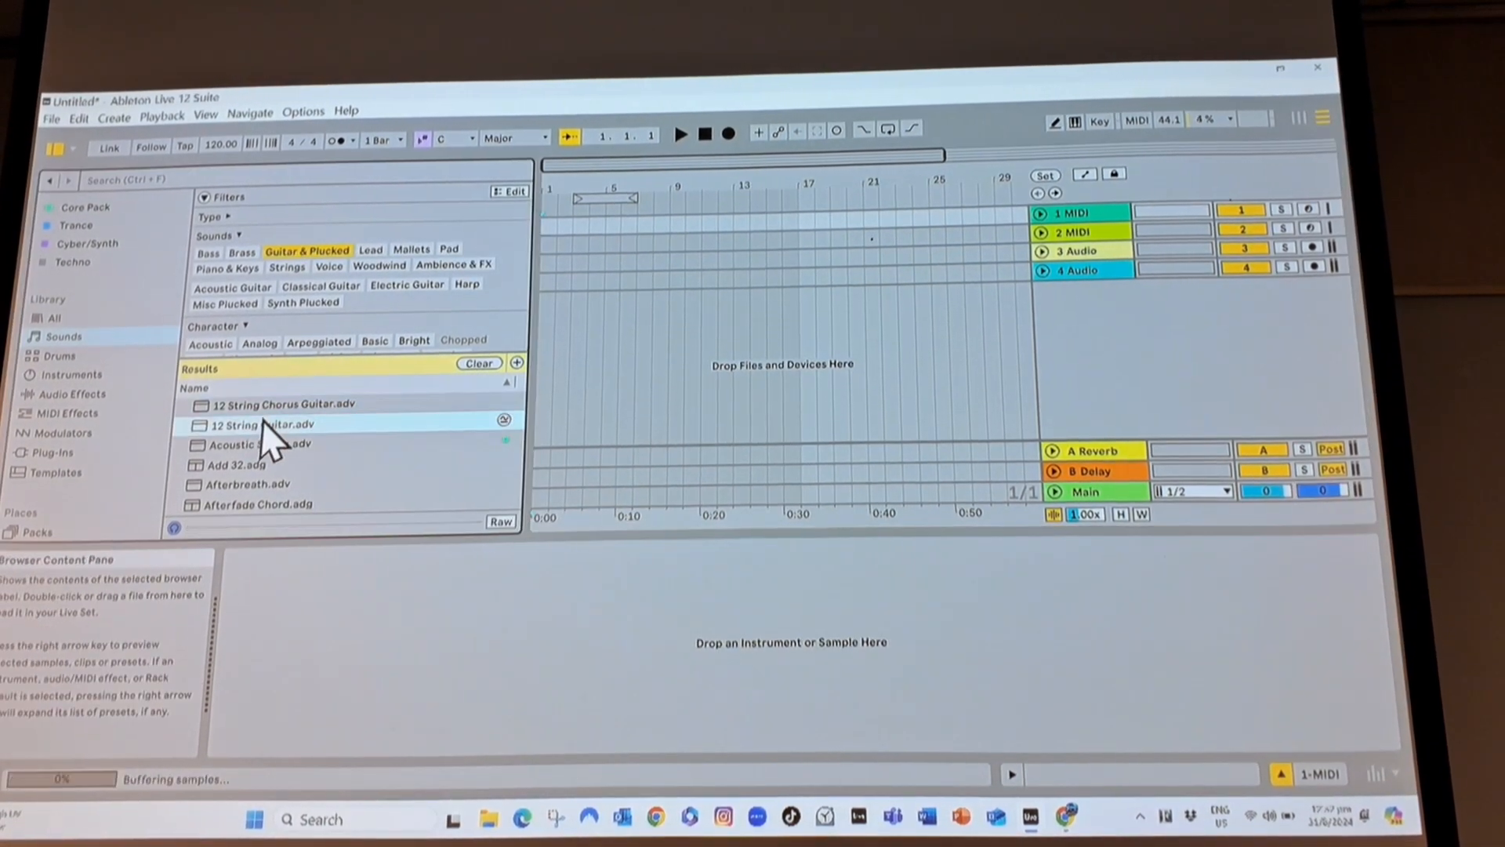
pyautogui.click(259, 444)
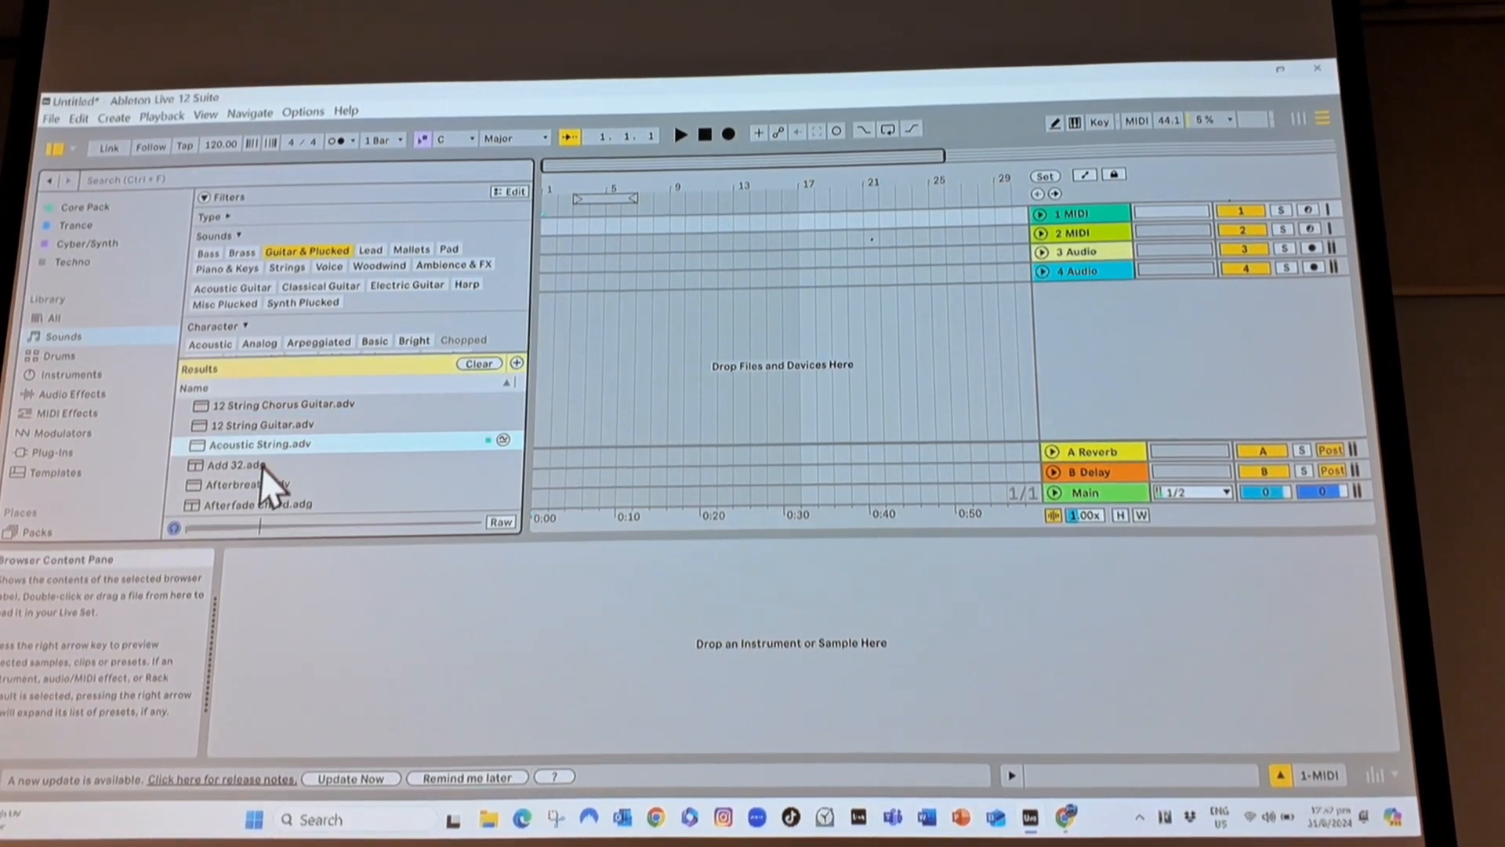
pyautogui.click(240, 465)
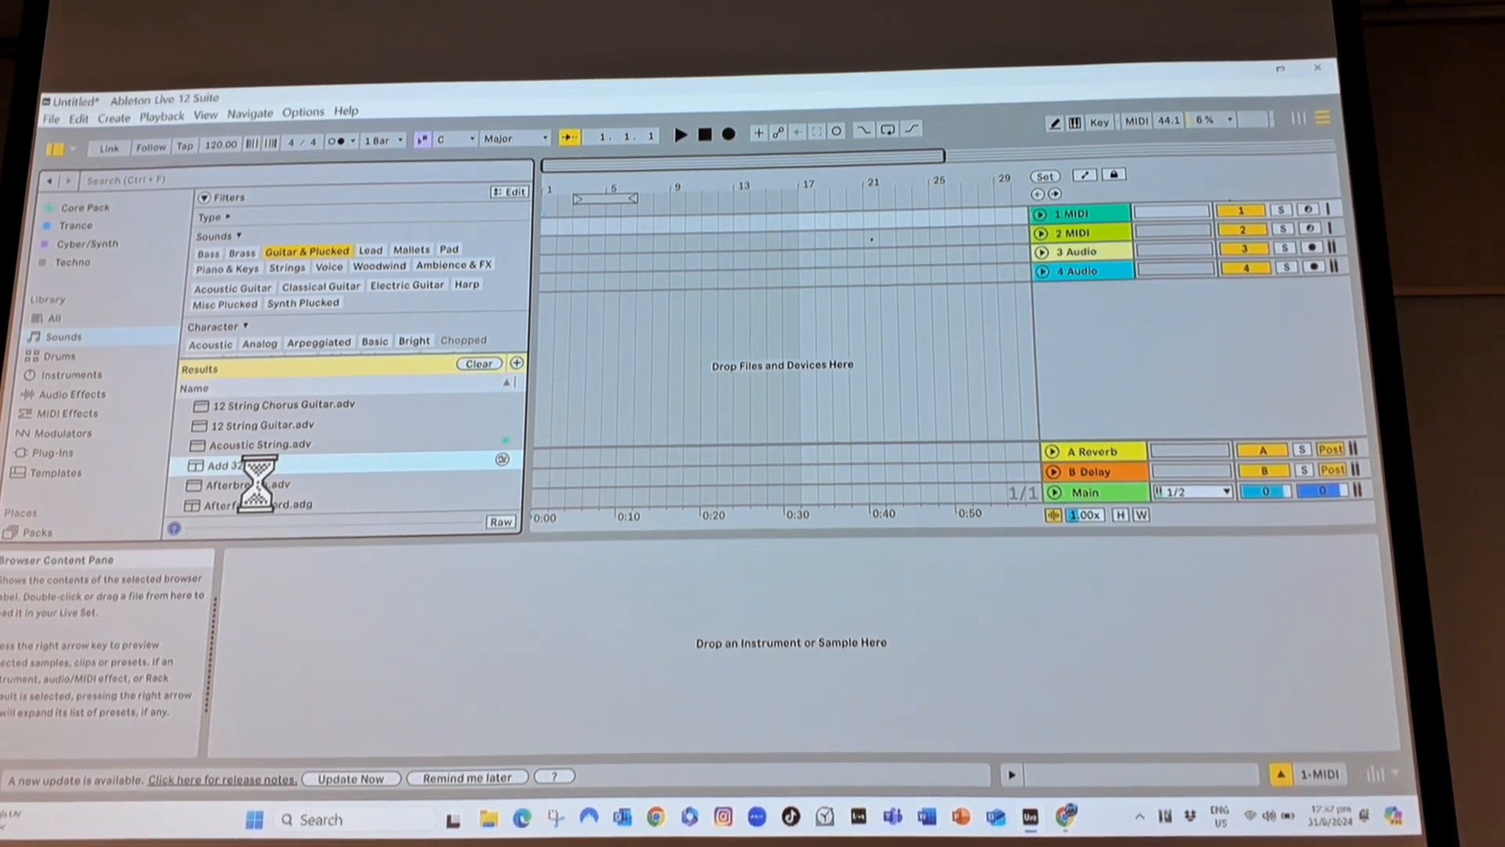
pyautogui.doubleClick(253, 484)
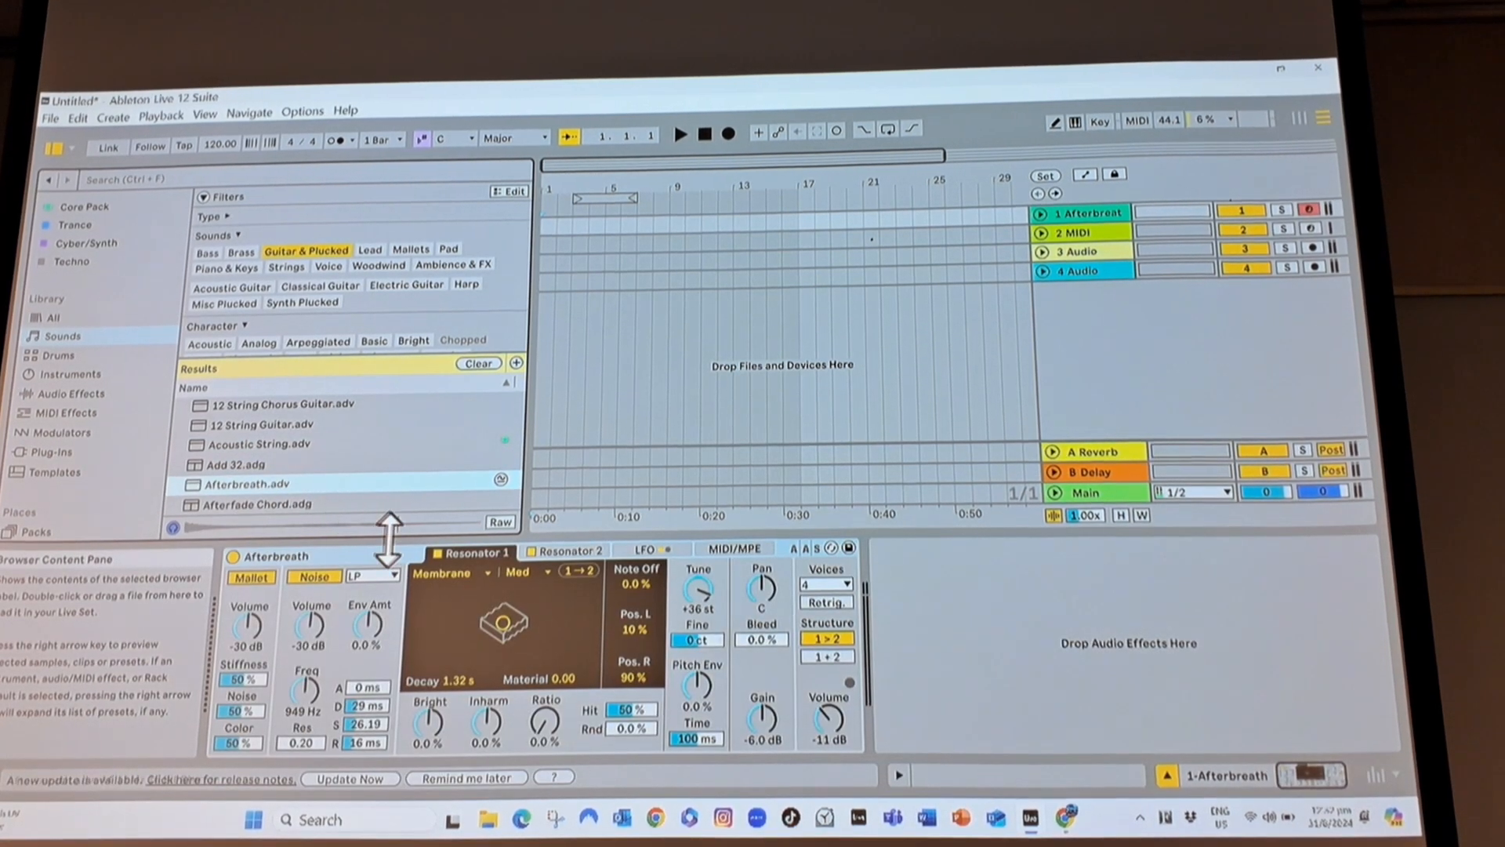
pyautogui.moveTo(251, 441)
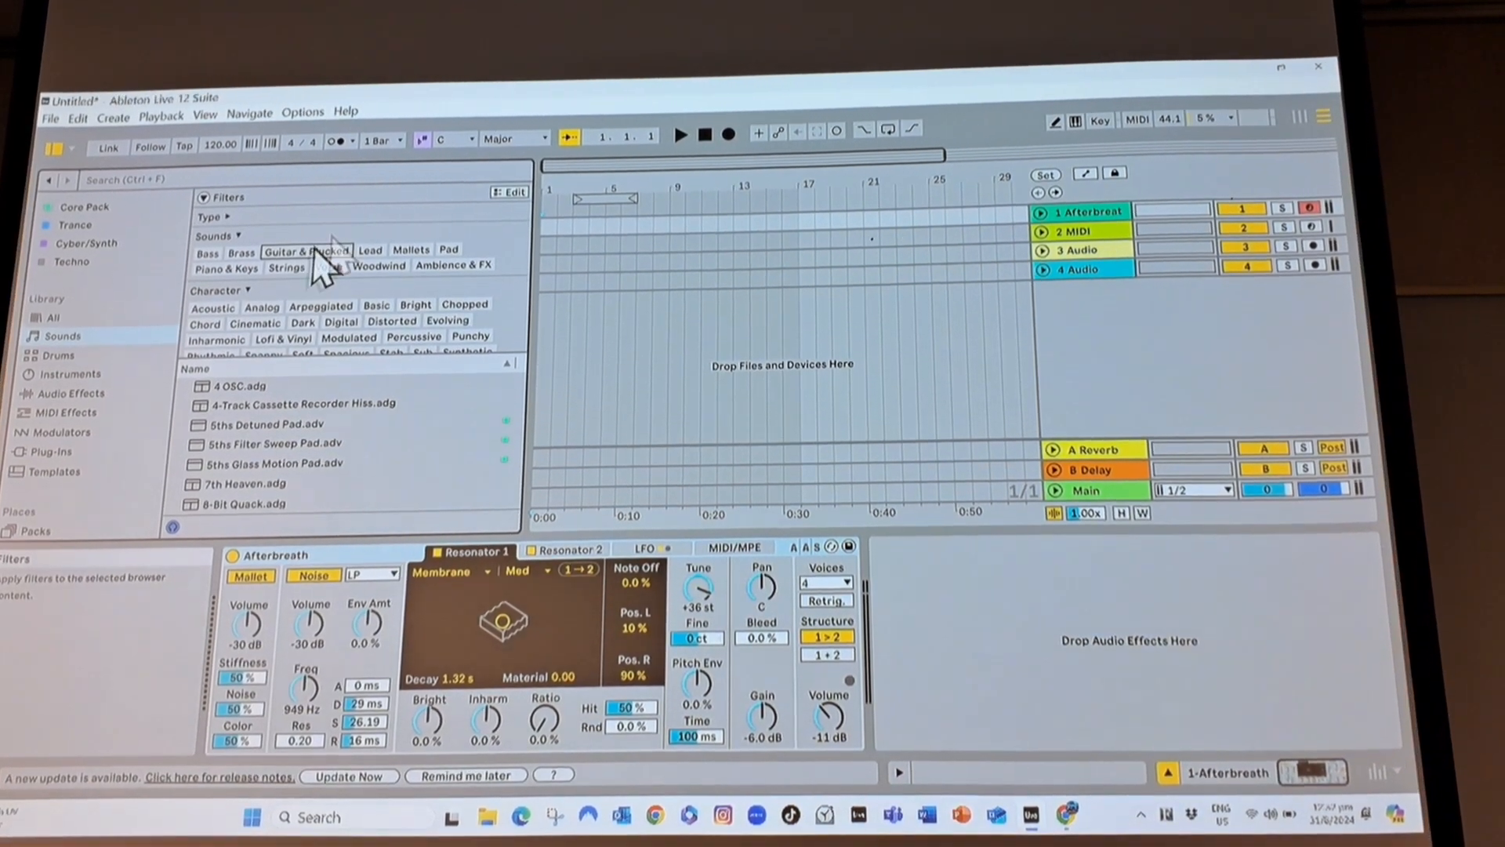
pyautogui.click(306, 251)
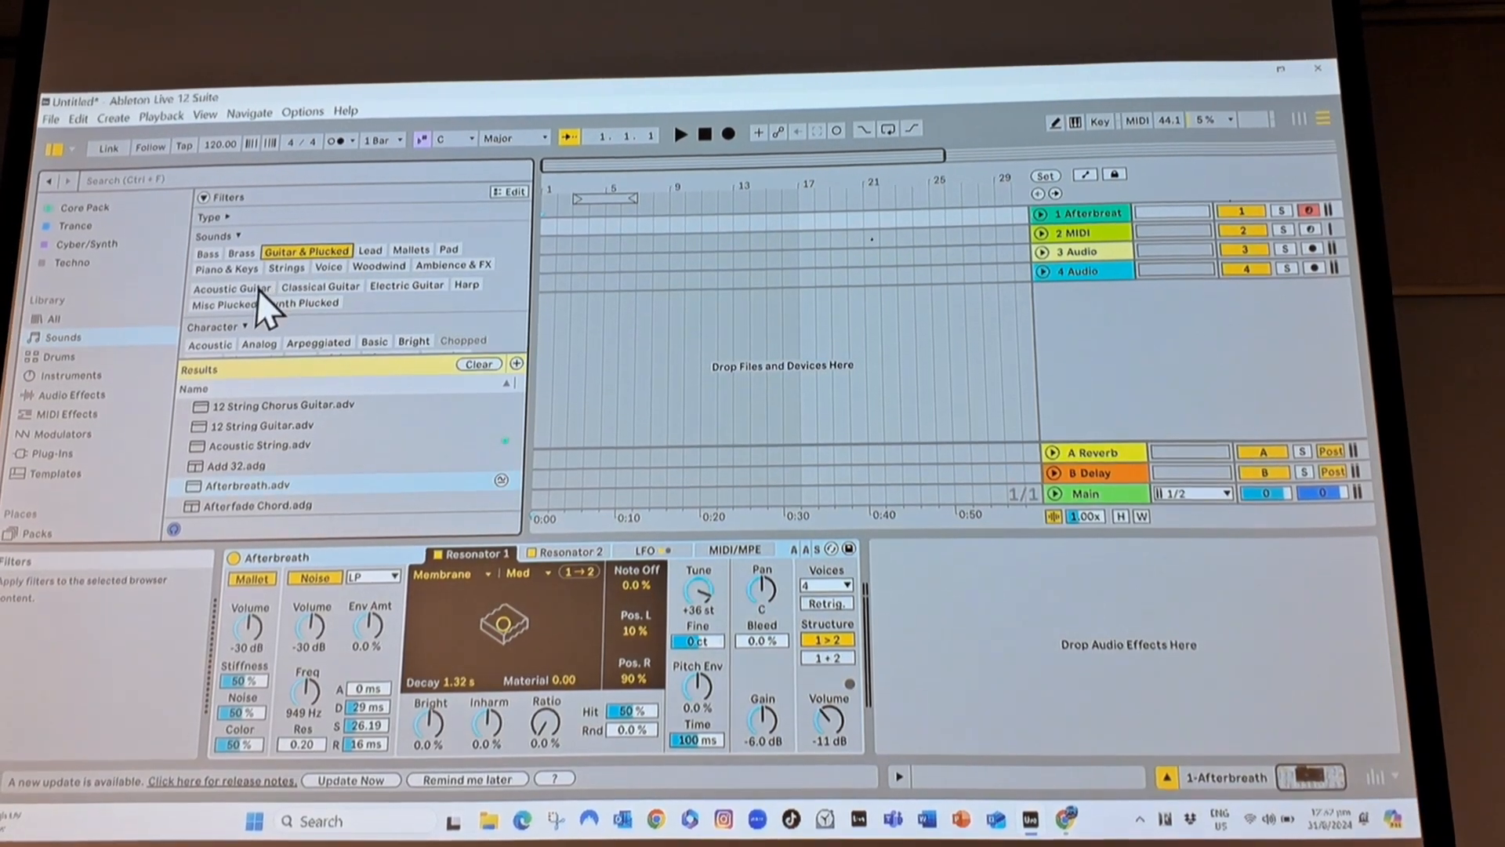
pyautogui.click(231, 287)
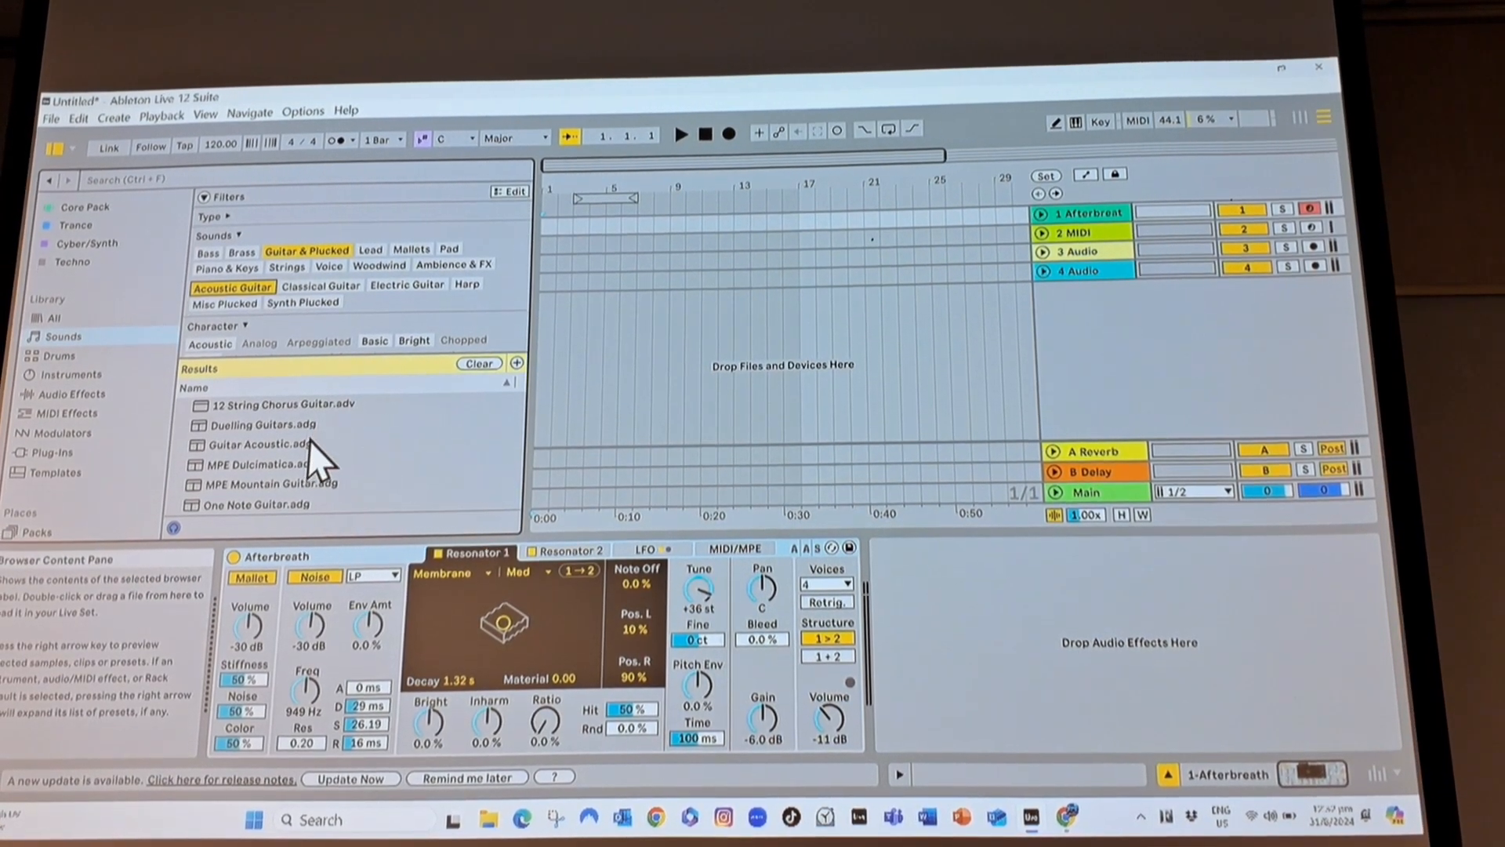
pyautogui.click(269, 464)
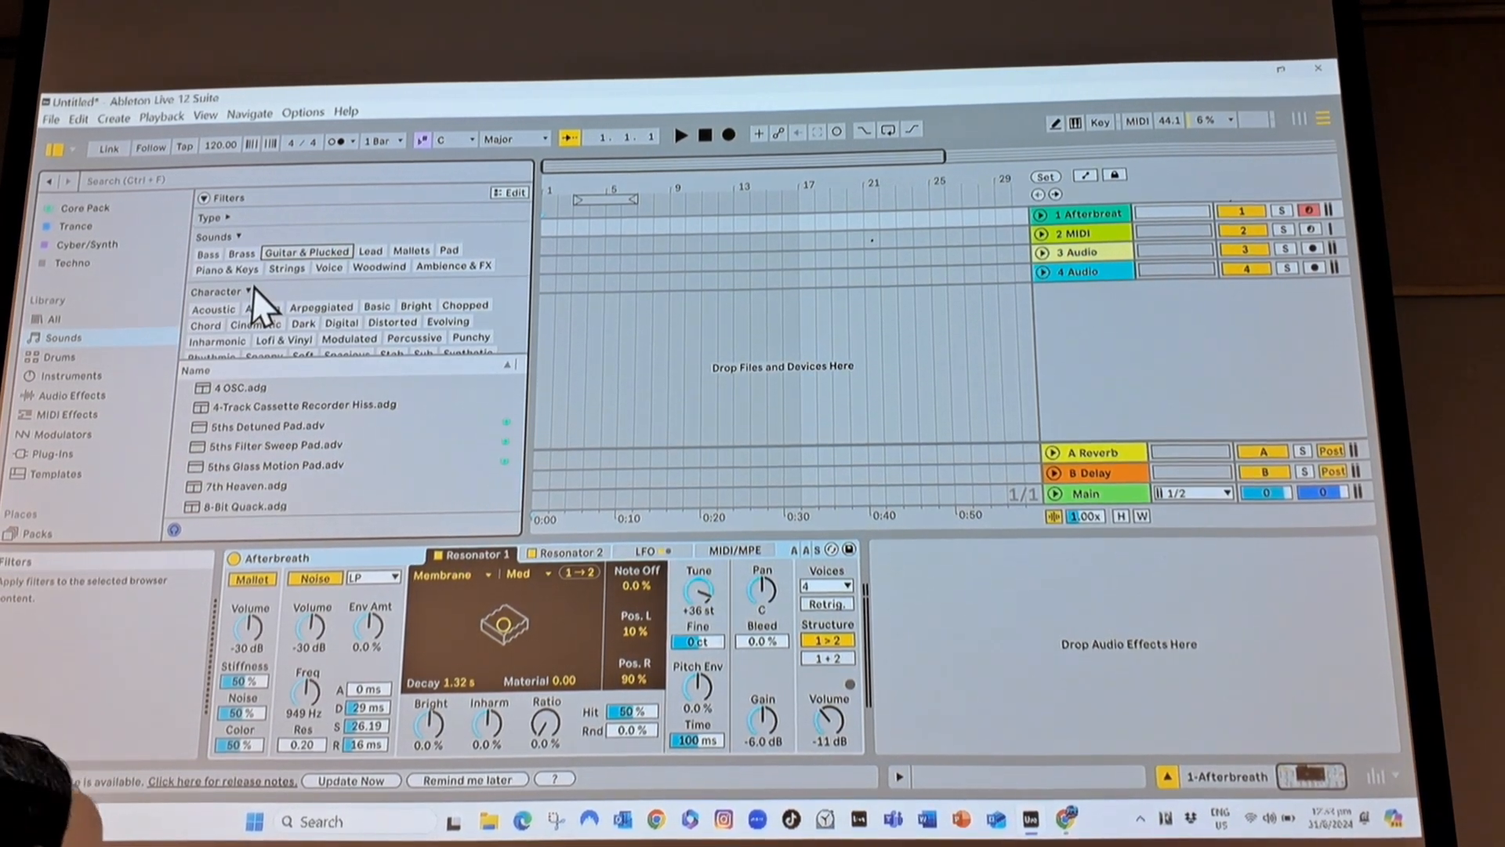
# Filter the Drums library to Drum Kit and preview Core kits, including Acoustic Australia Kit.
pyautogui.click(58, 356)
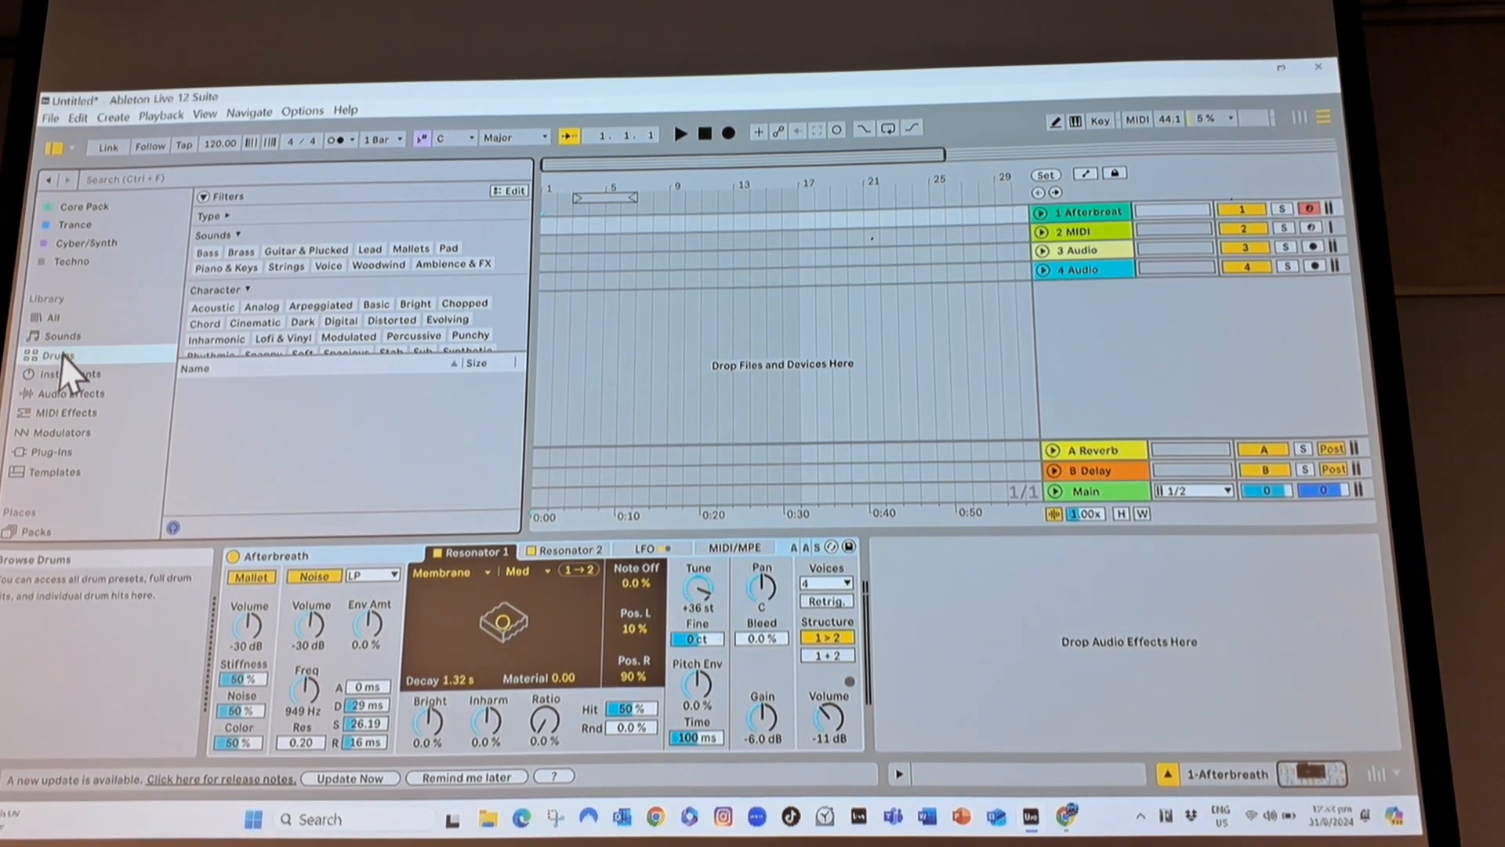
pyautogui.click(57, 355)
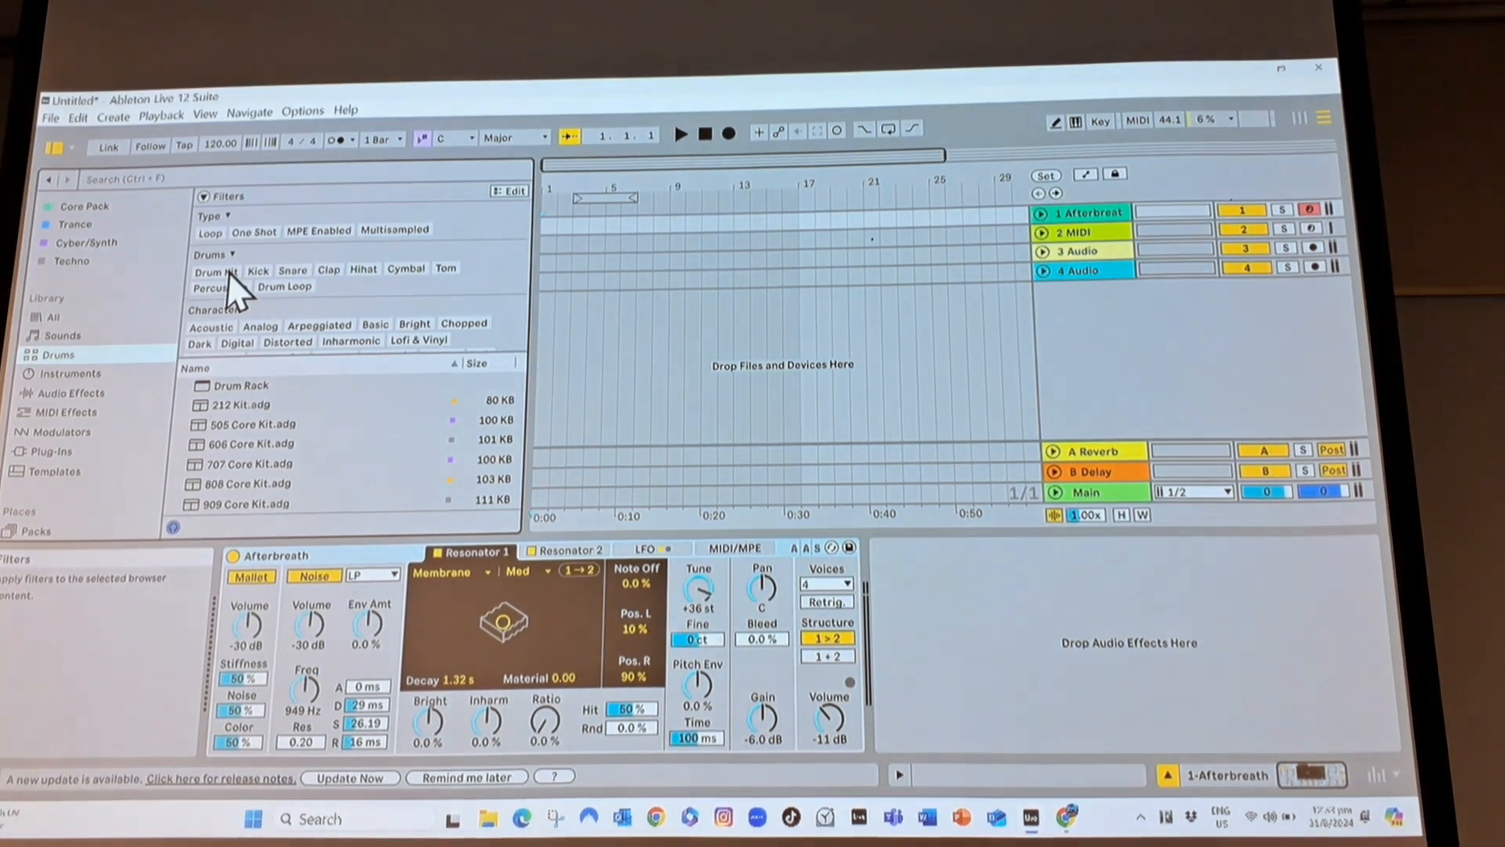
pyautogui.click(215, 272)
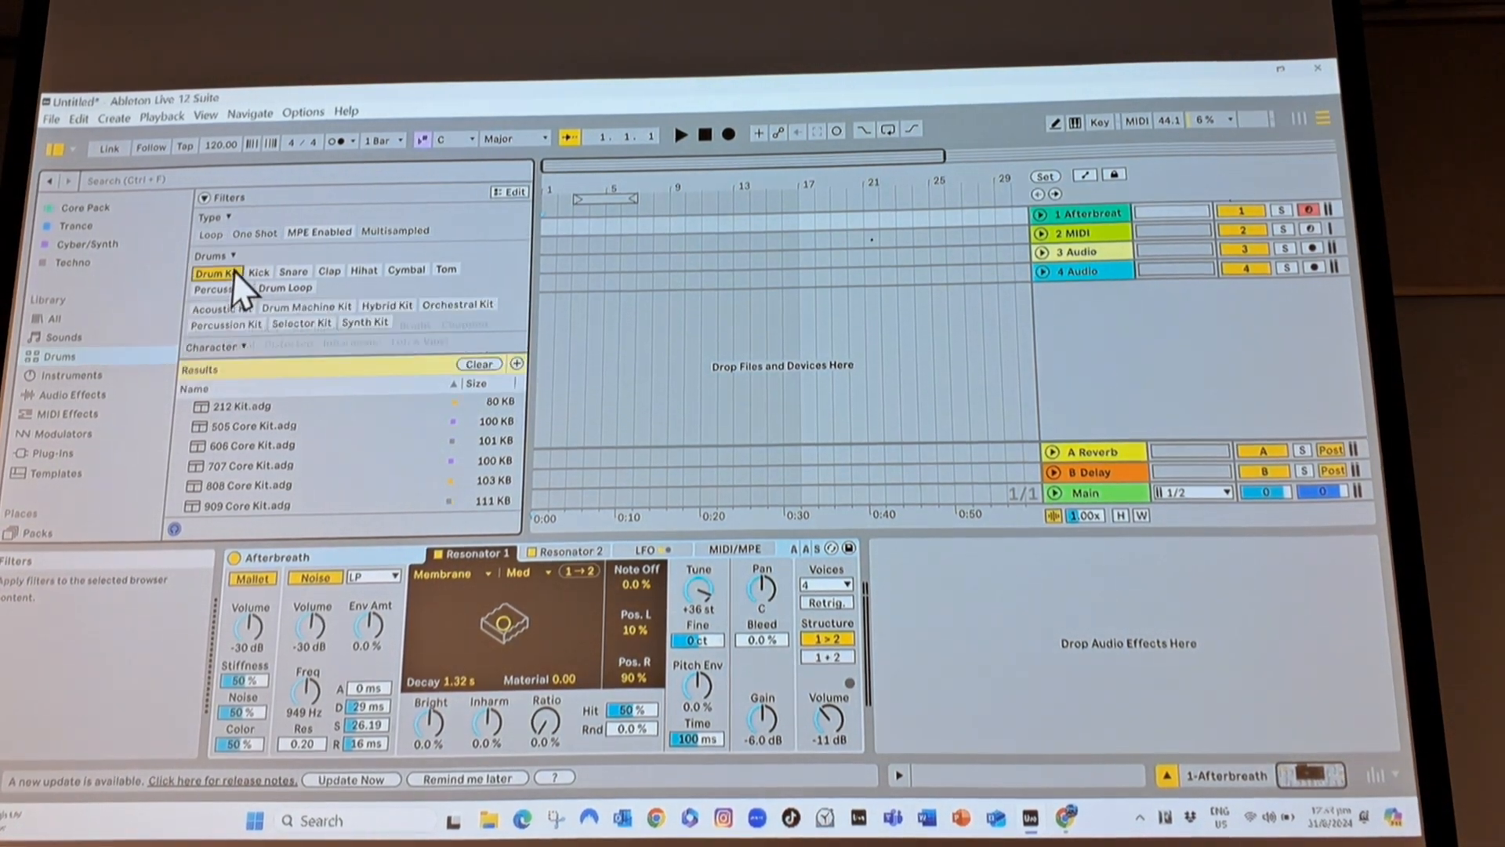
pyautogui.moveTo(288, 442)
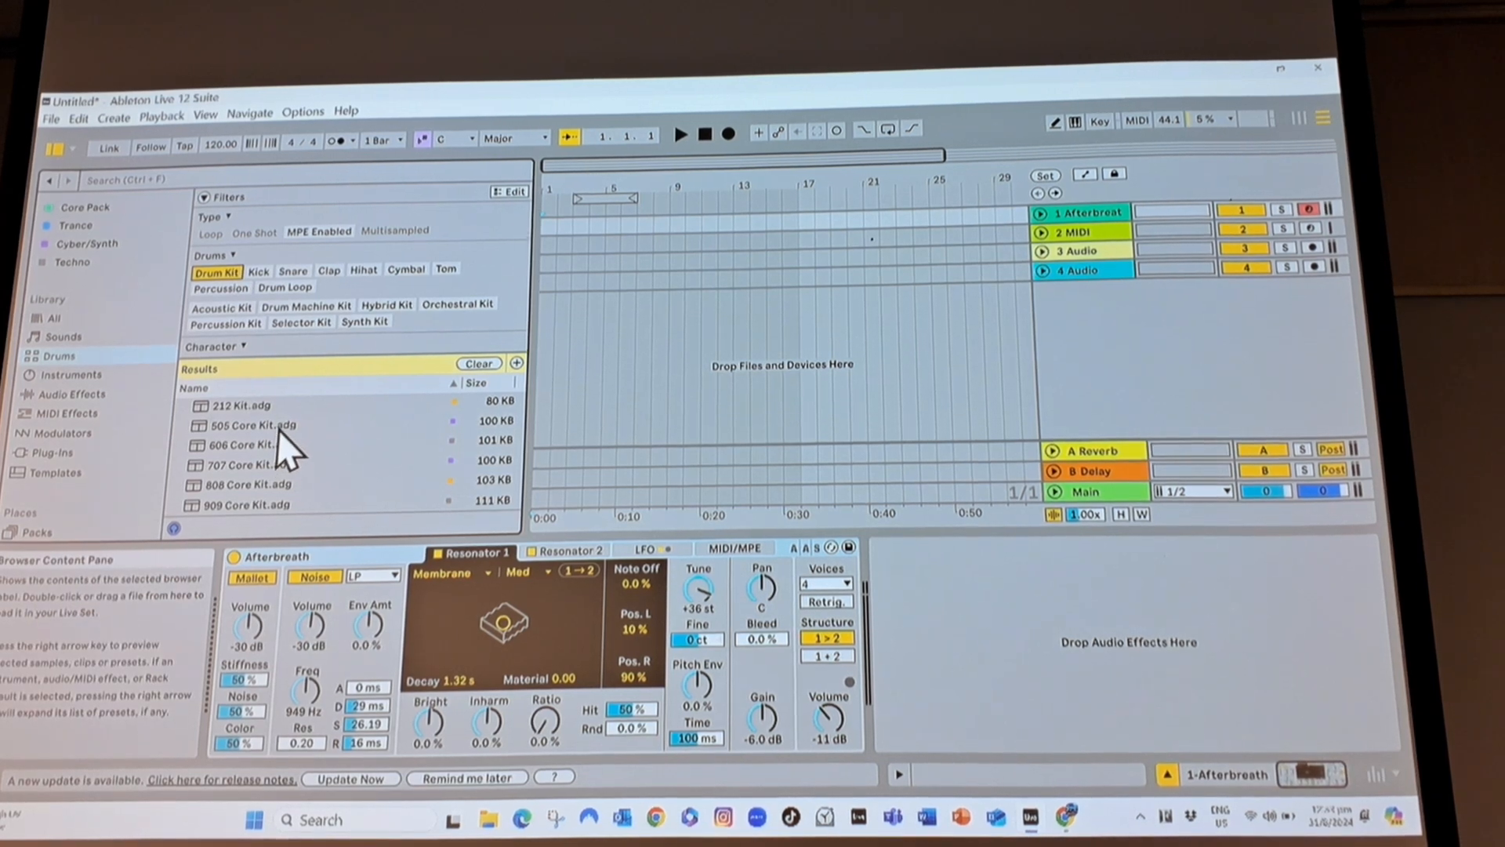
pyautogui.click(254, 444)
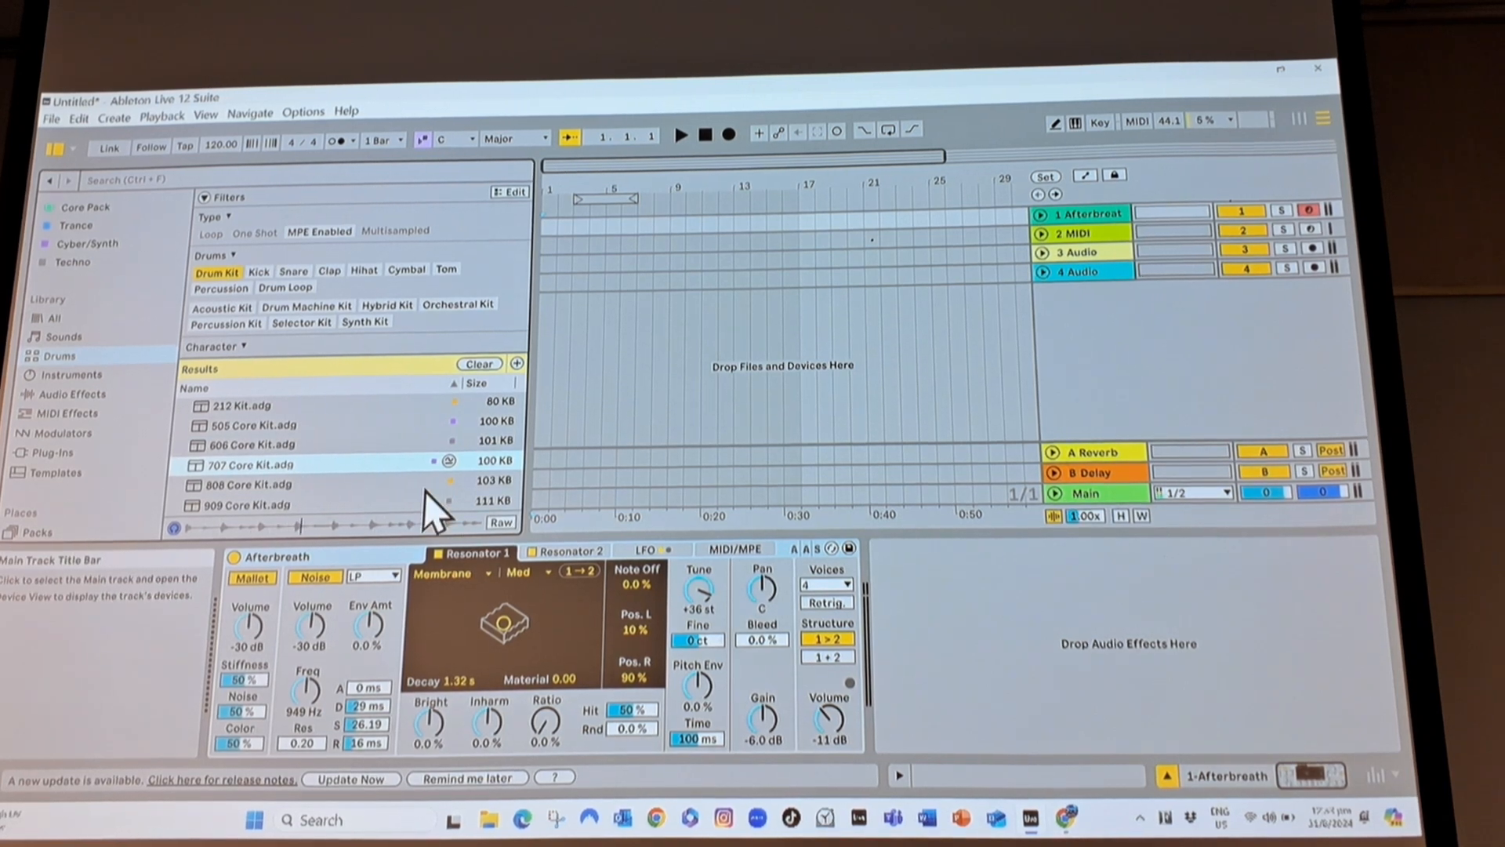
pyautogui.scroll(-3)
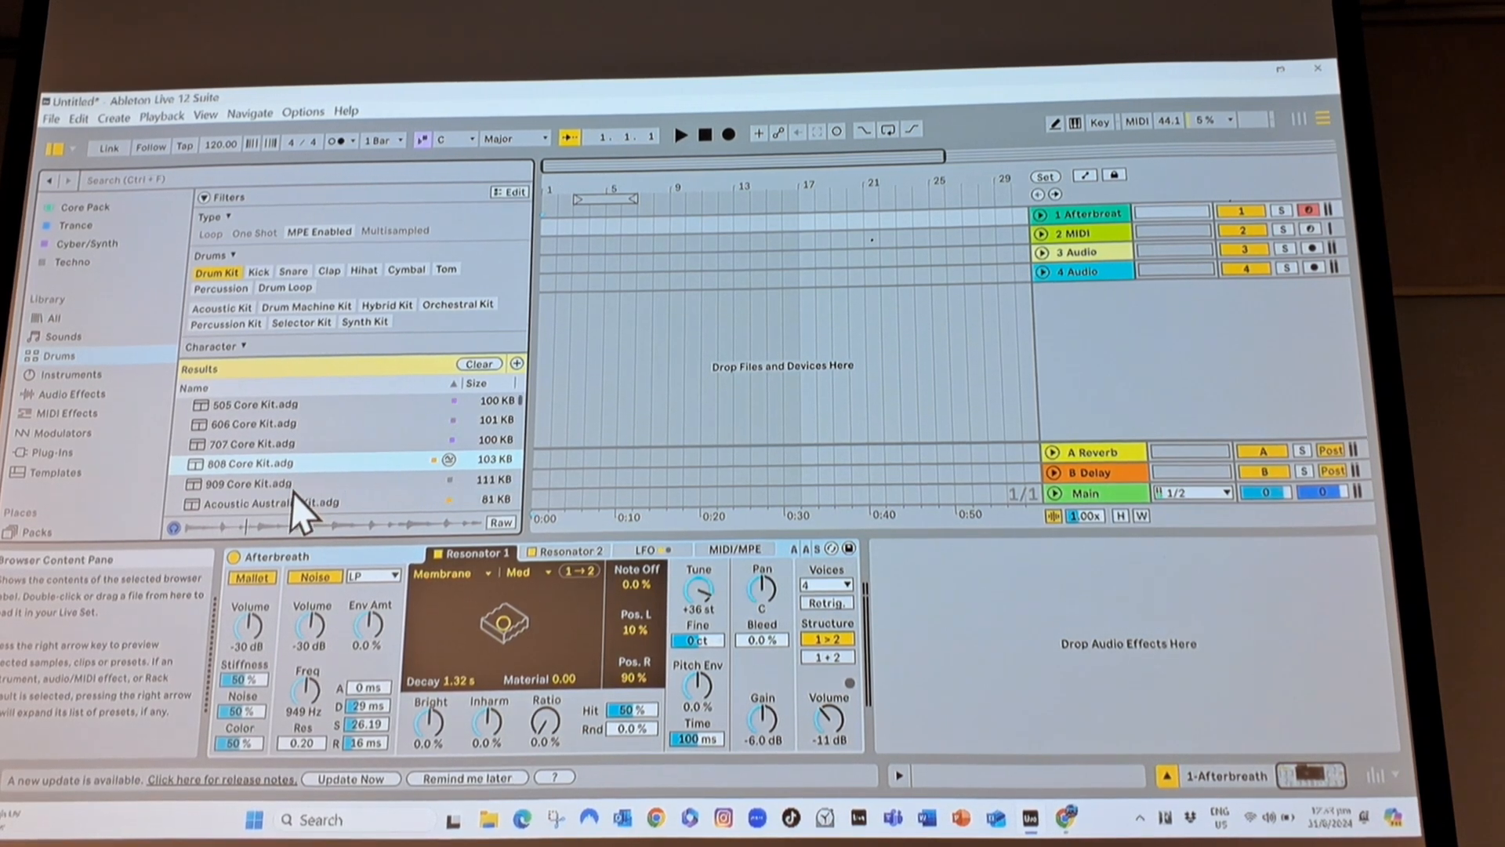
pyautogui.click(252, 483)
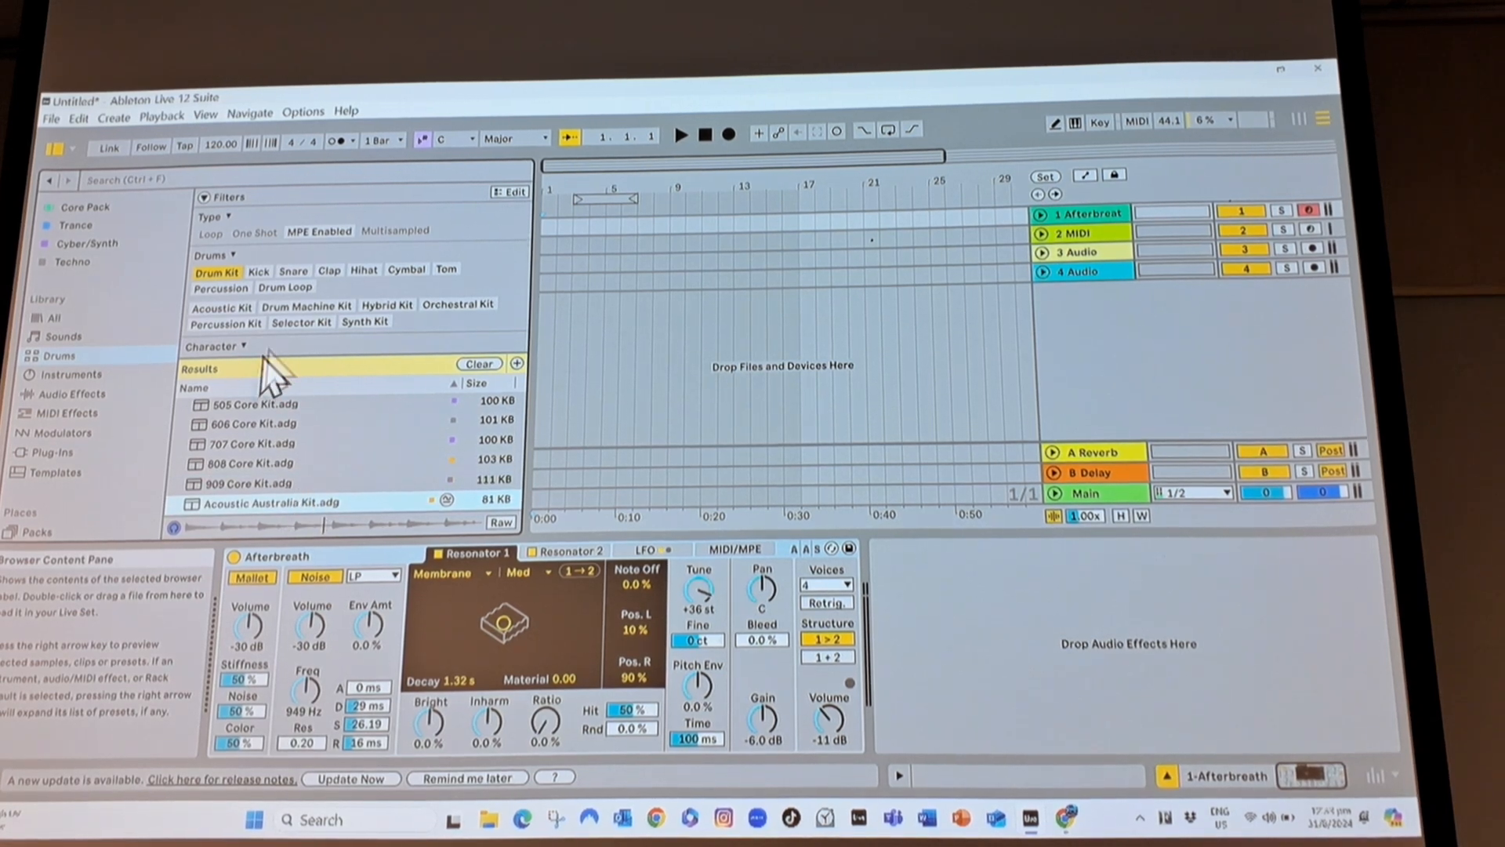
pyautogui.click(71, 375)
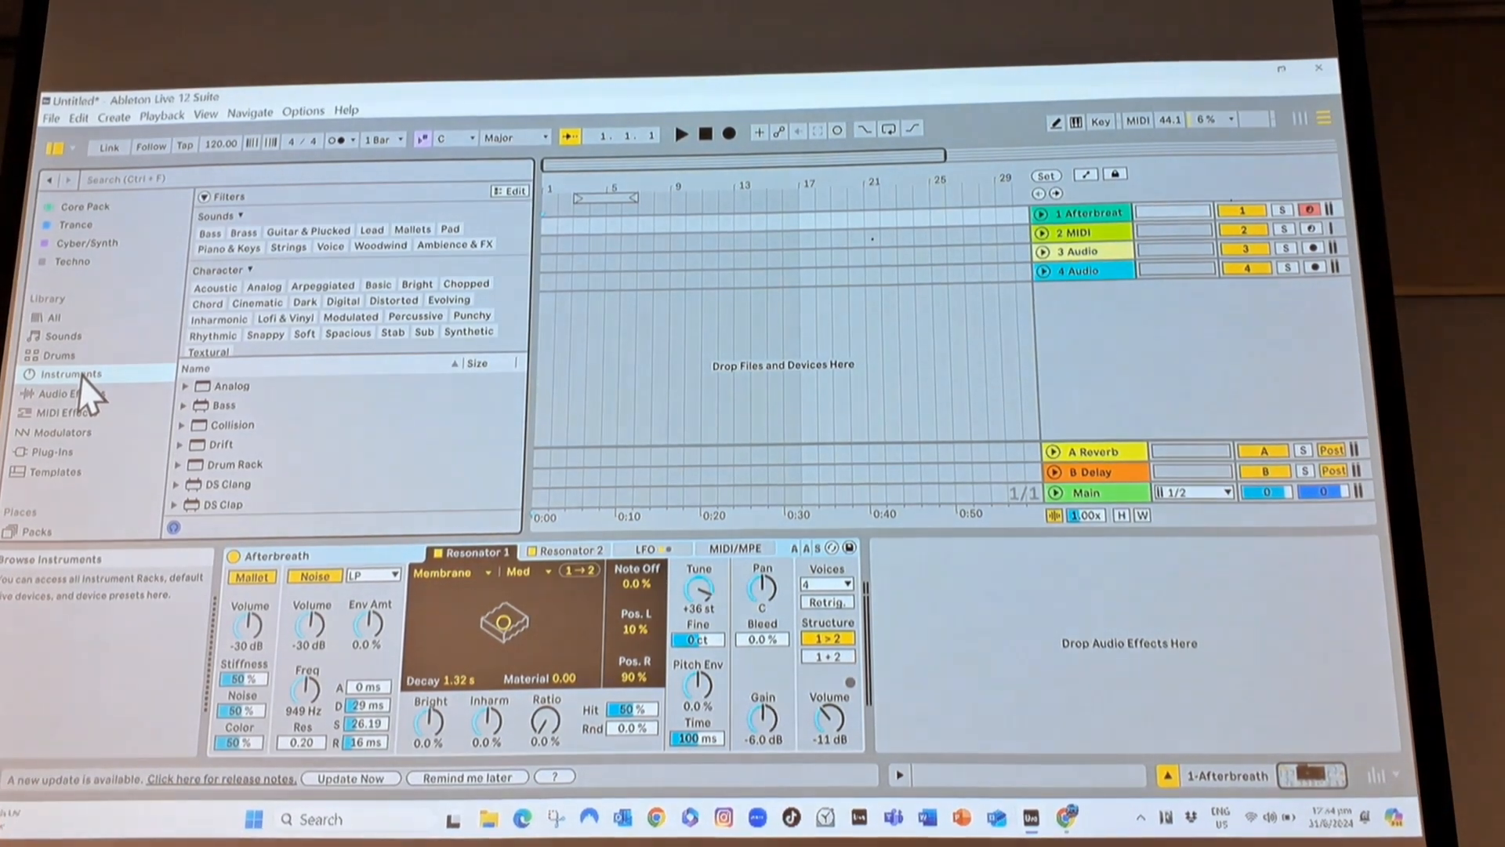
# Browse Sounds, Drums and Audio Effects, ending on the MIDI Effects device list.
pyautogui.click(64, 337)
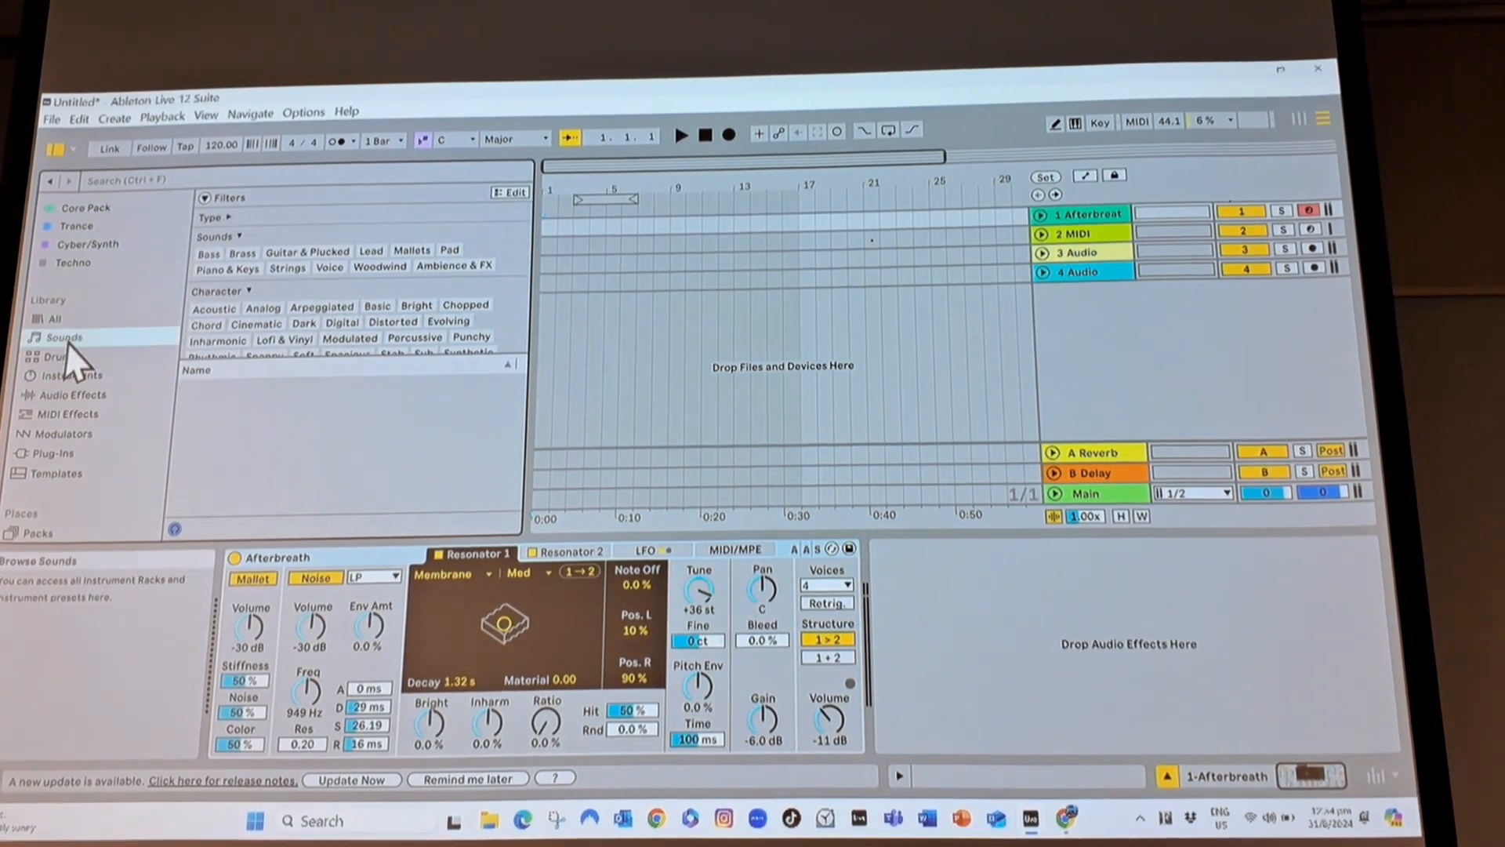
pyautogui.click(55, 356)
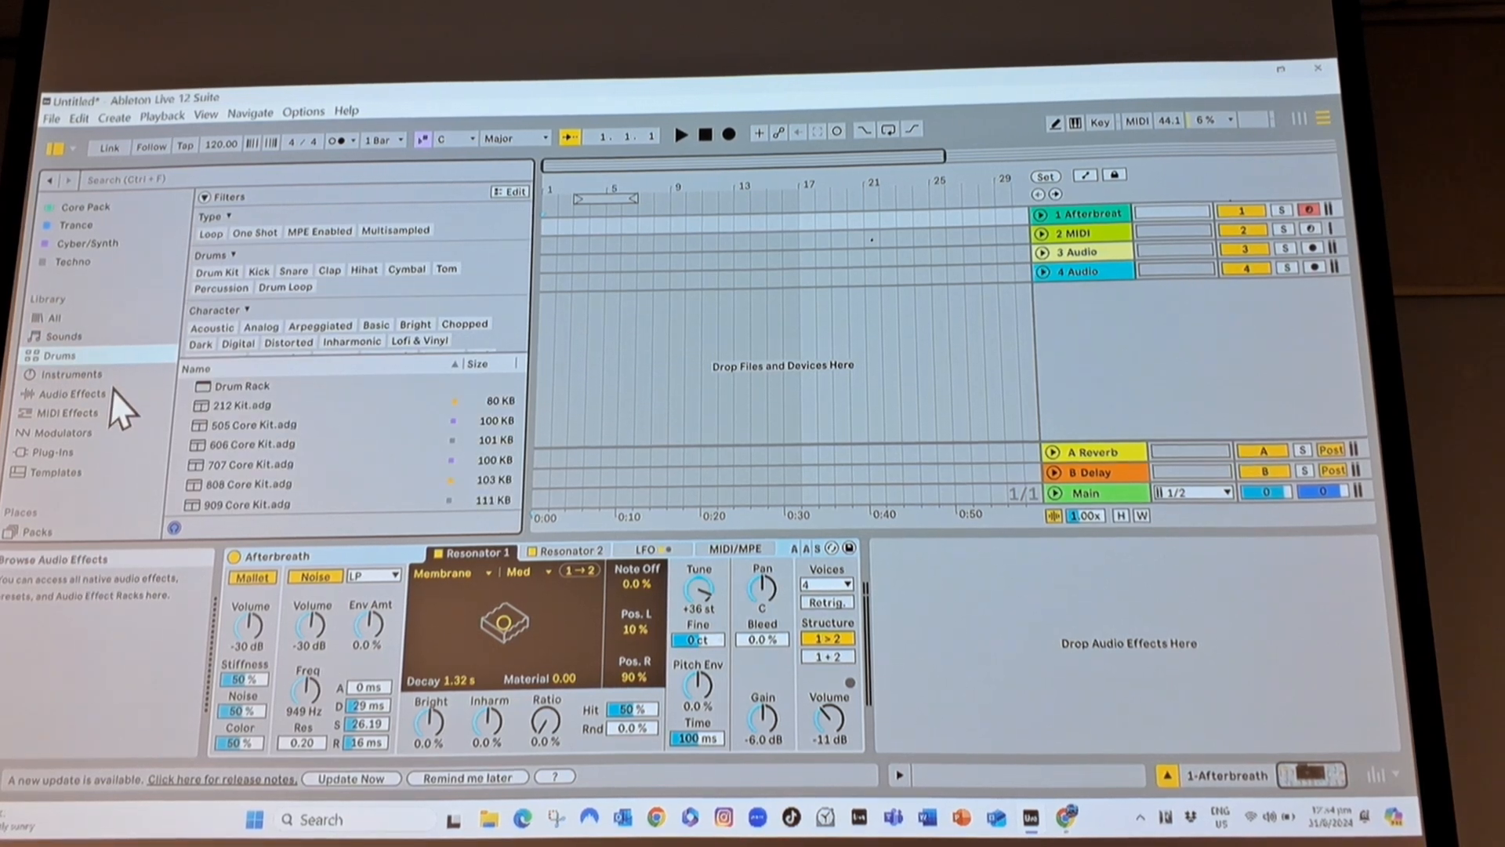
pyautogui.click(59, 356)
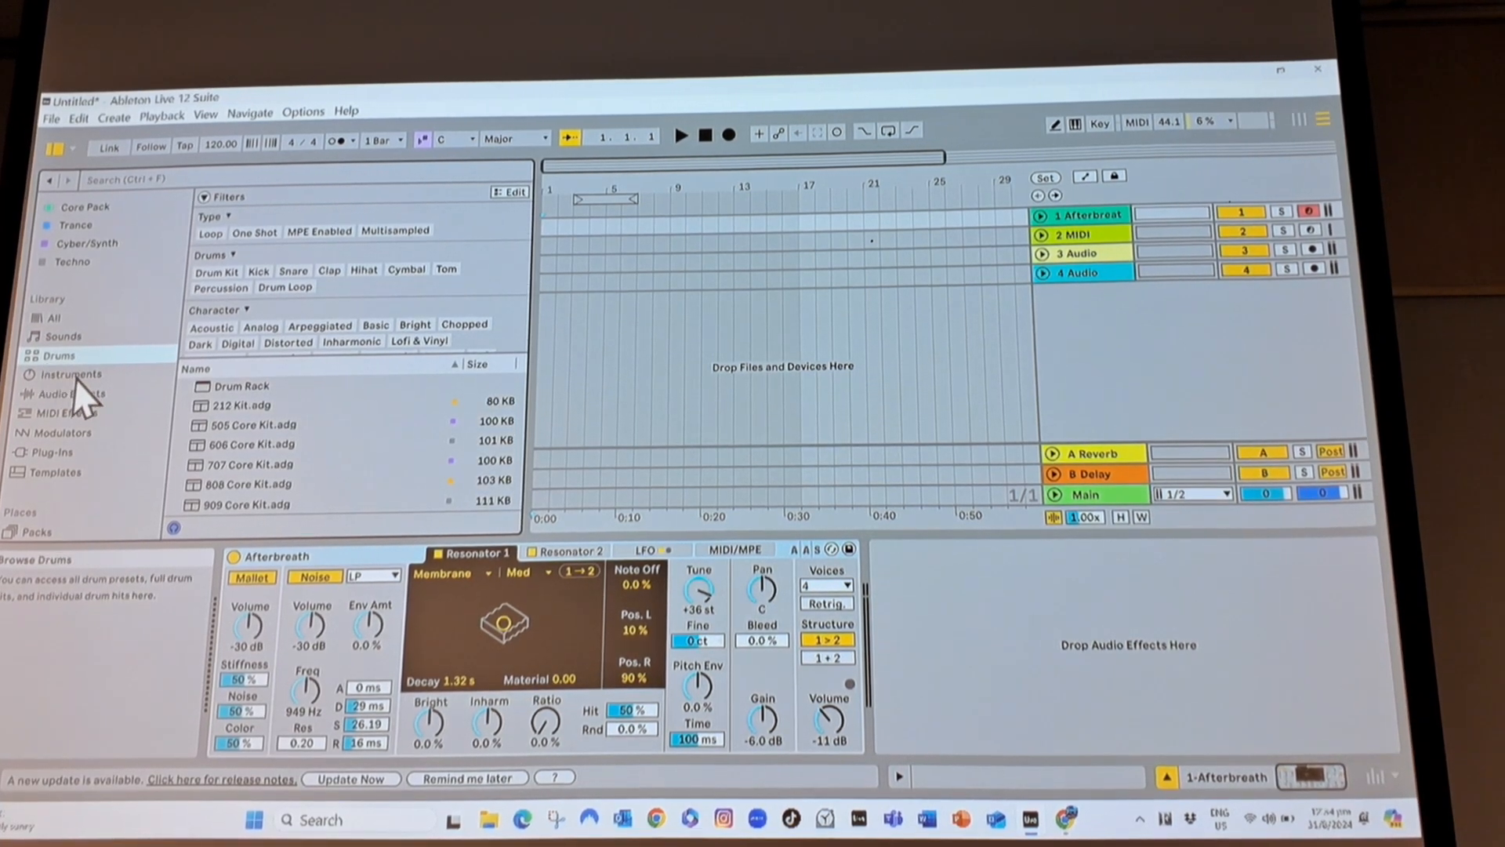
pyautogui.click(73, 395)
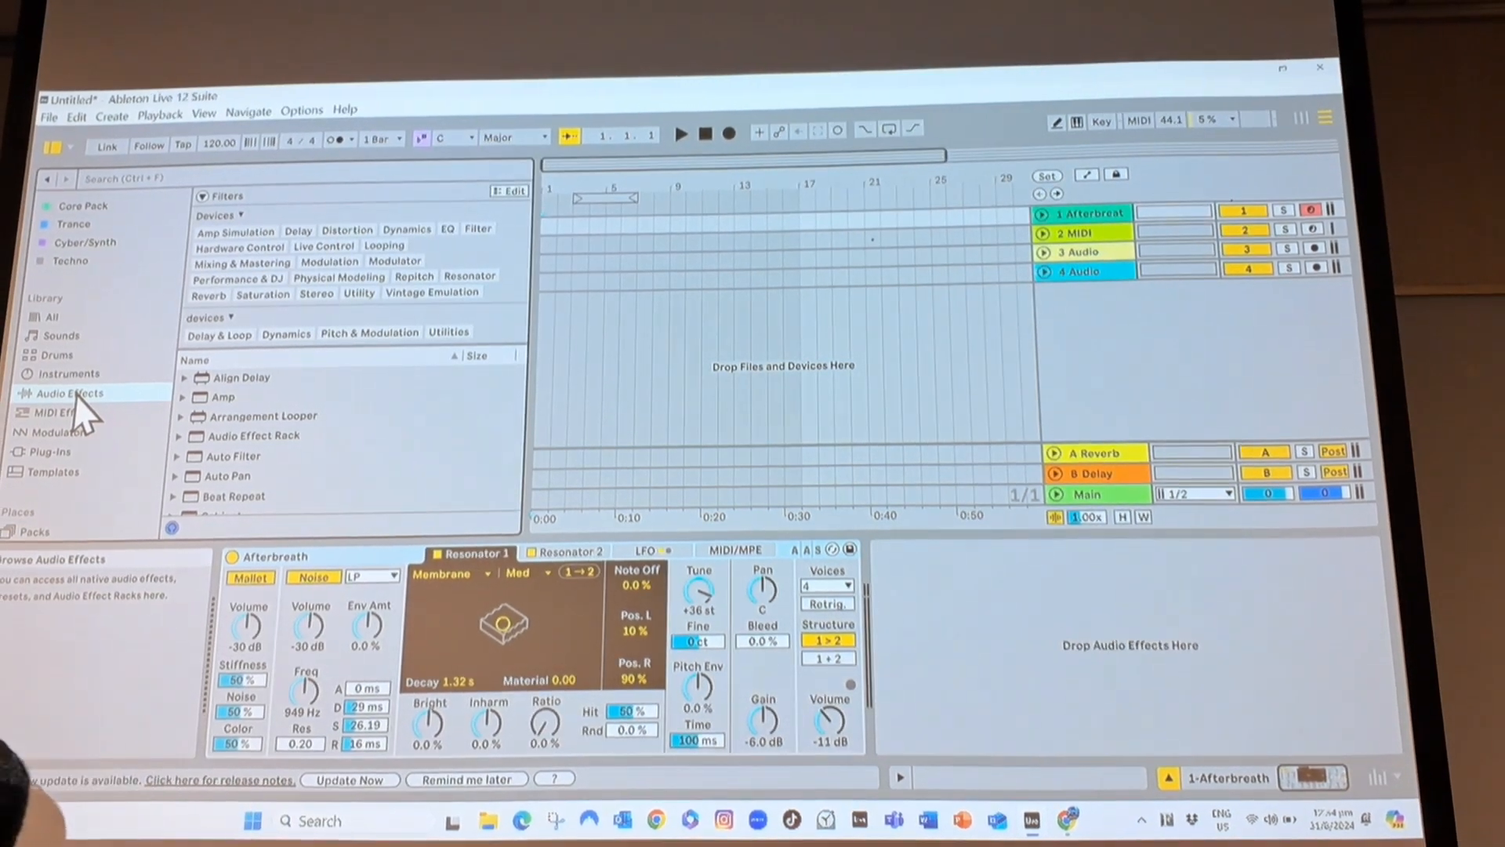
pyautogui.click(68, 414)
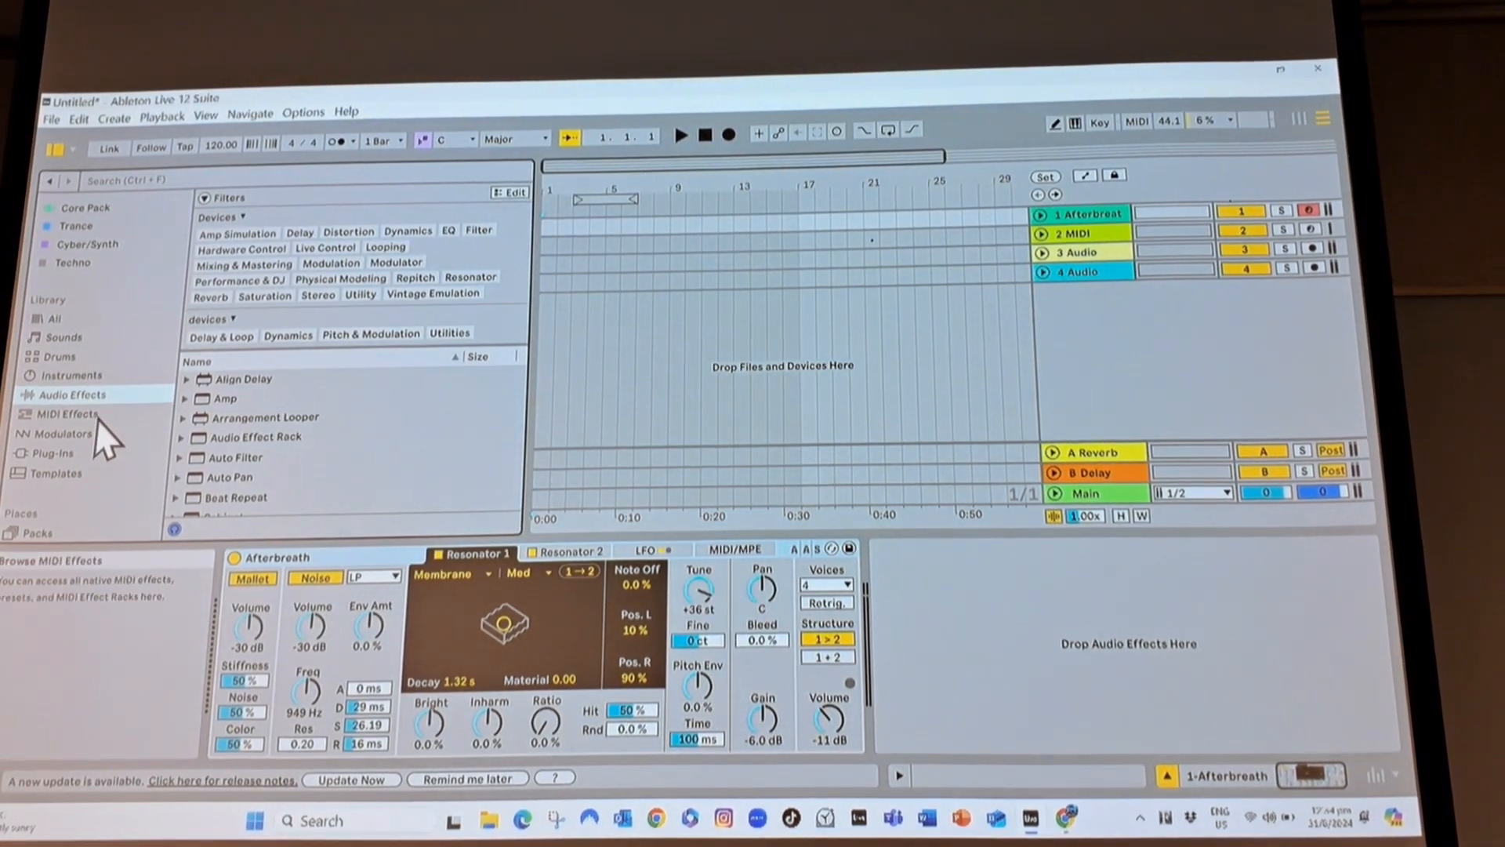
pyautogui.click(66, 414)
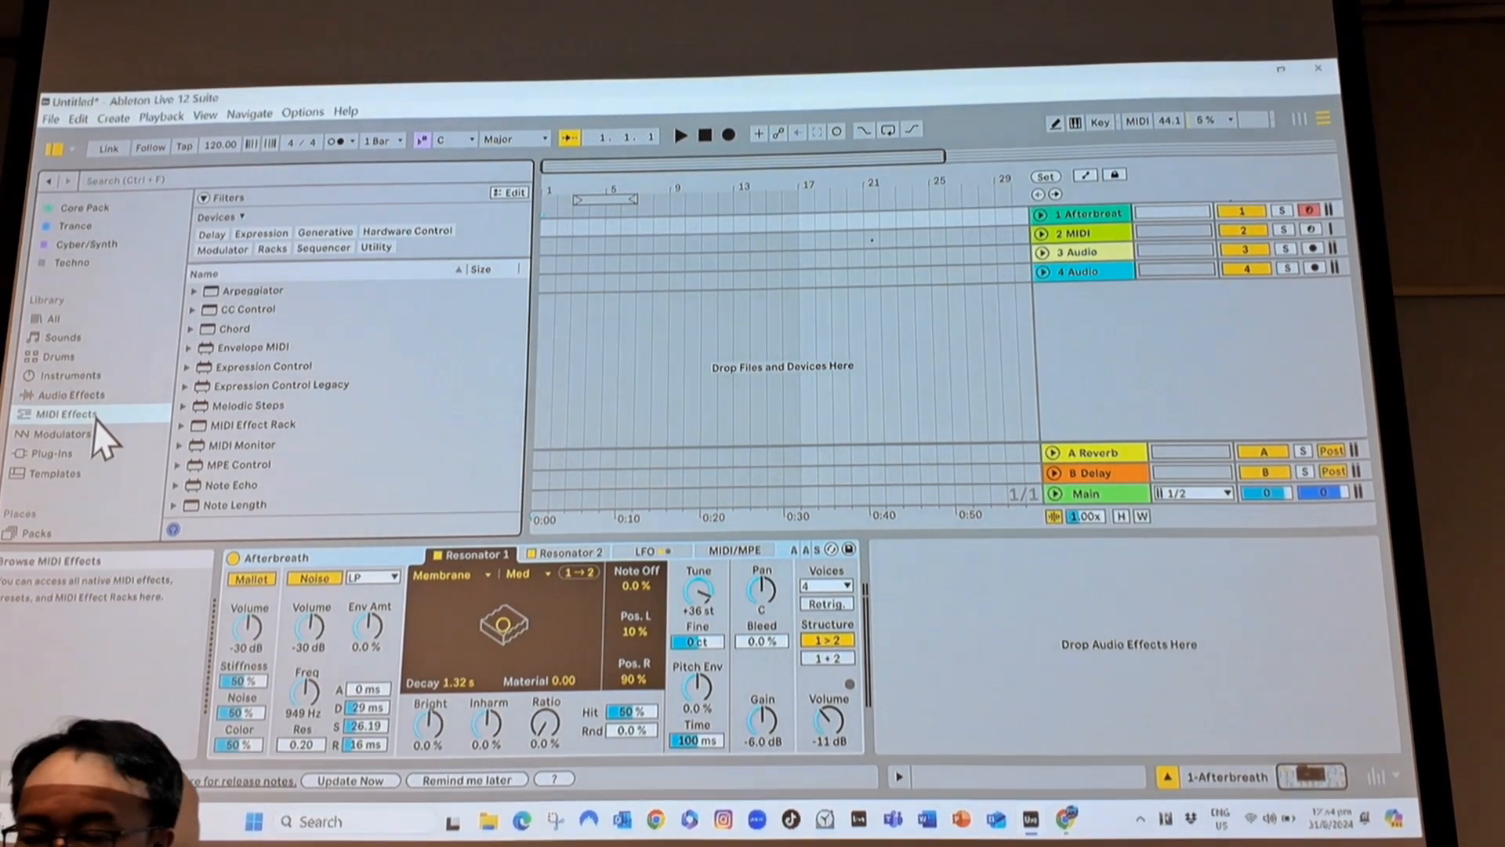